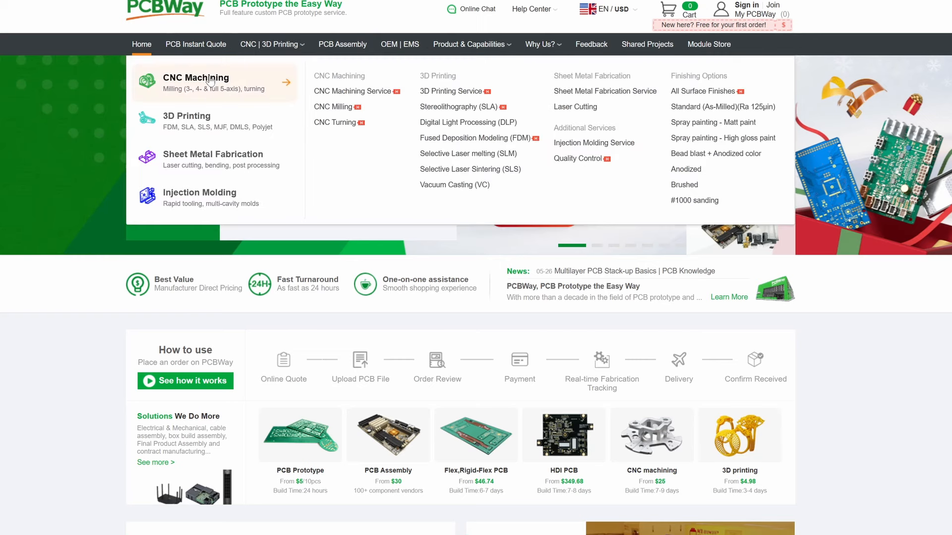
mouse_move(202, 120)
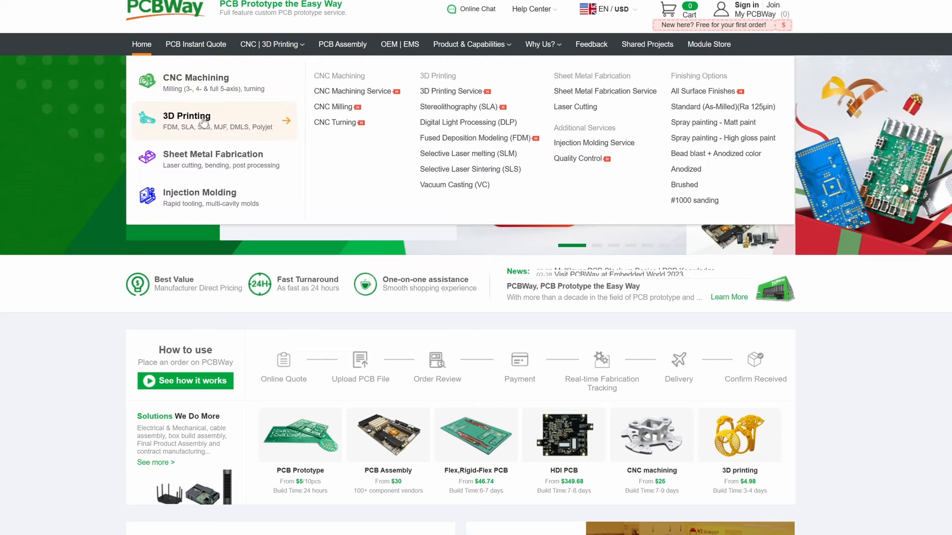
mouse_move(175, 204)
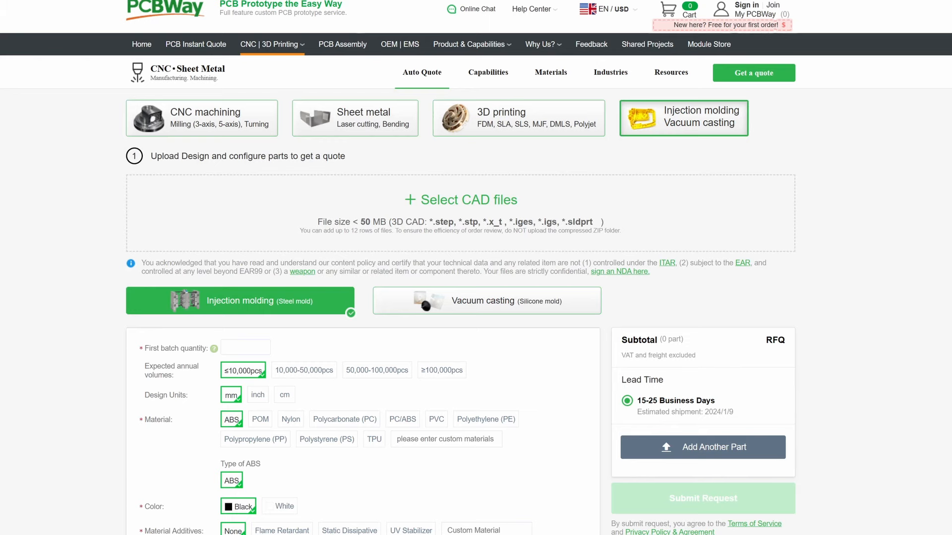
Step: Scroll down the Creality Cloud download page listing Windows, Mac and Linux versions
scroll(down, 3)
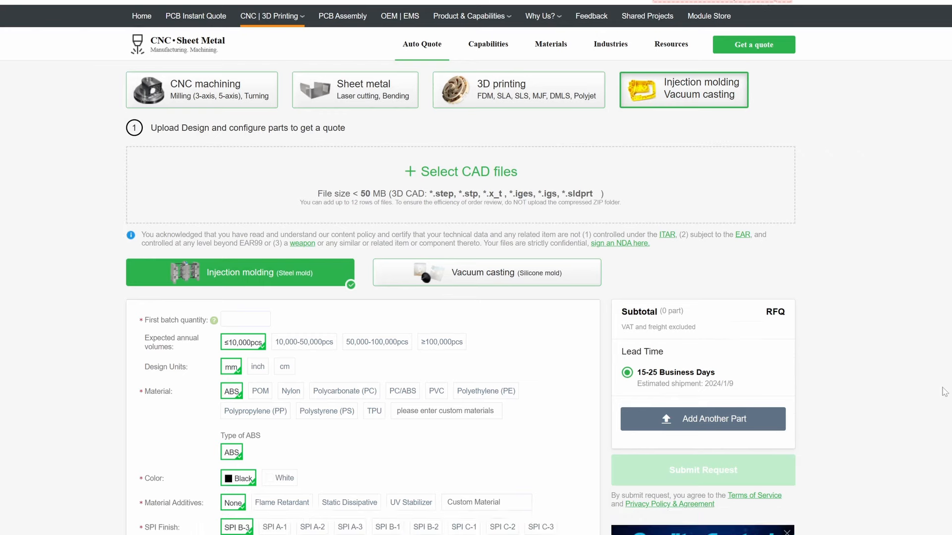
scroll(down, 3)
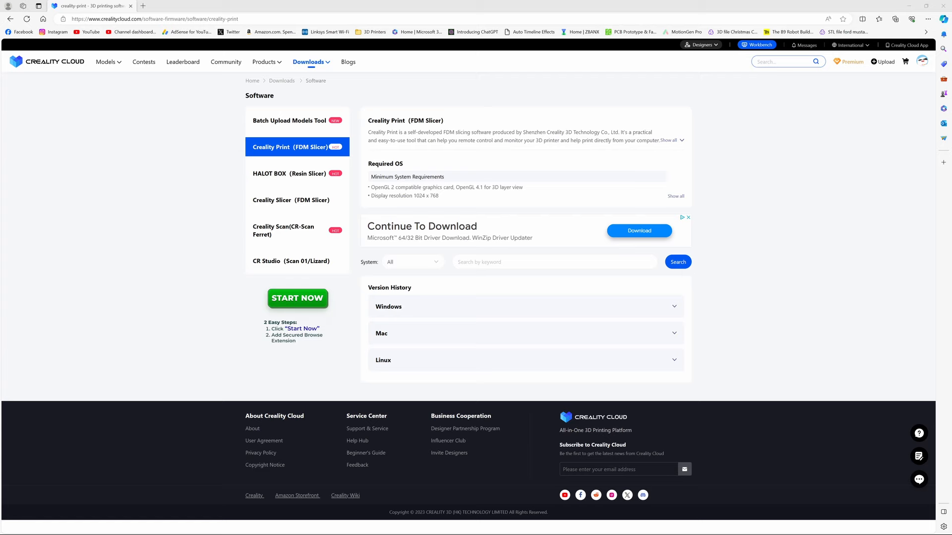
Step: Expand the Windows entries under Version History to find the latest release
click(668, 141)
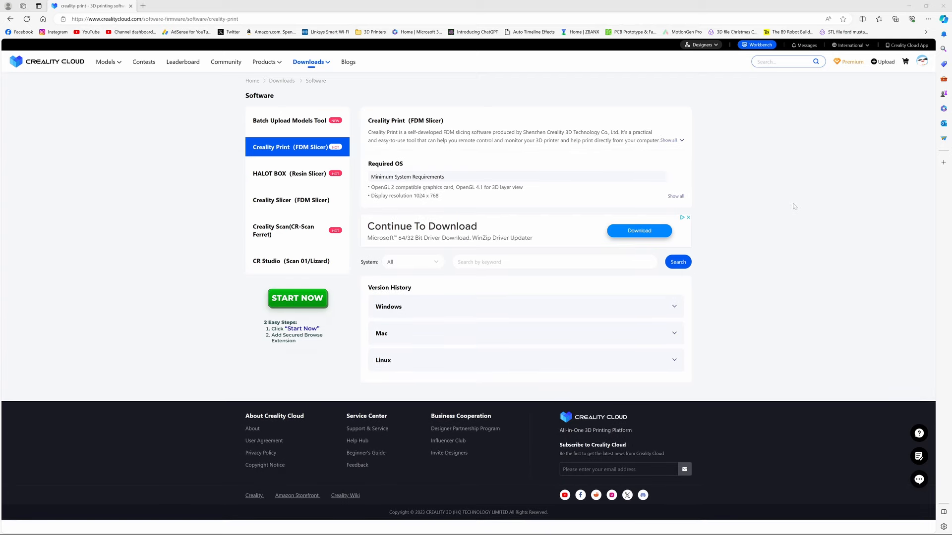
mouse_move(793, 237)
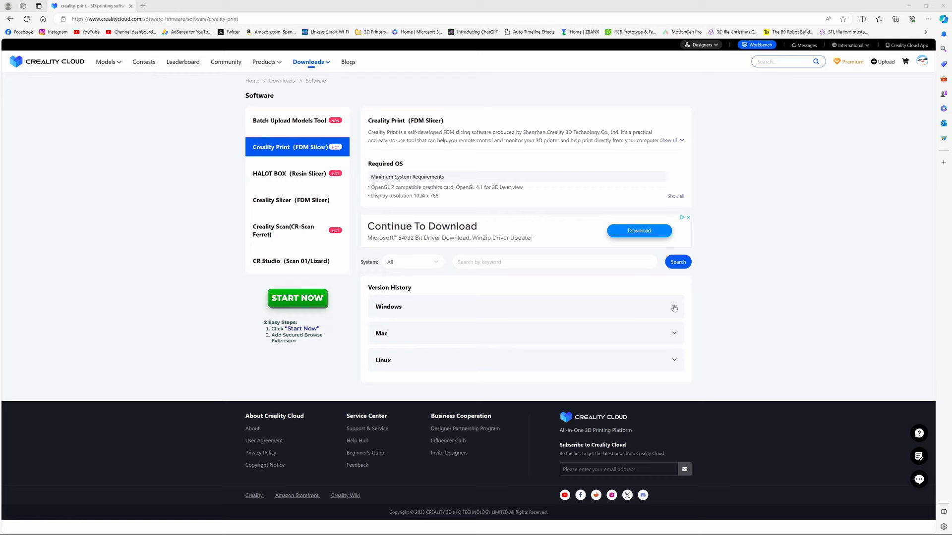
click(674, 308)
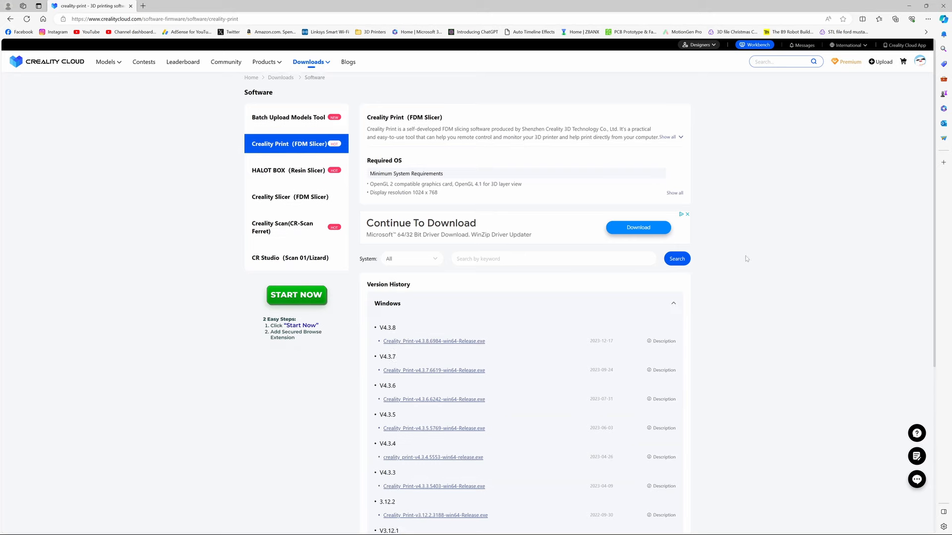
scroll(down, 3)
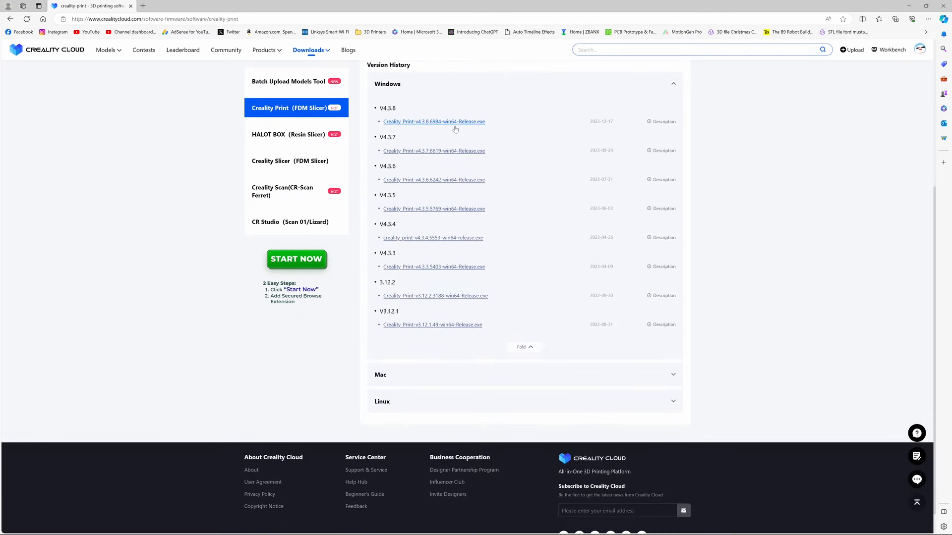
mouse_move(434, 127)
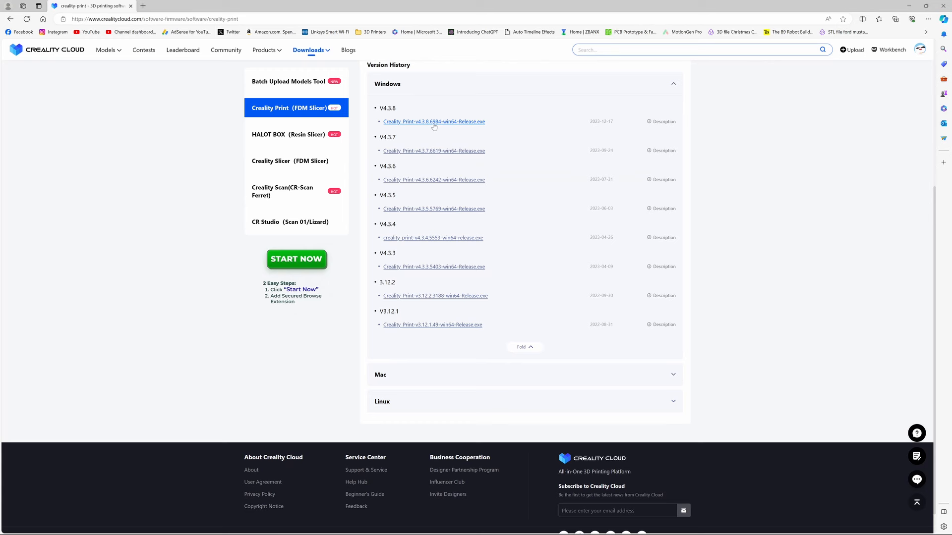
Step: Download the V4.3.8 Windows installer and save it to the Downloads folder
click(434, 122)
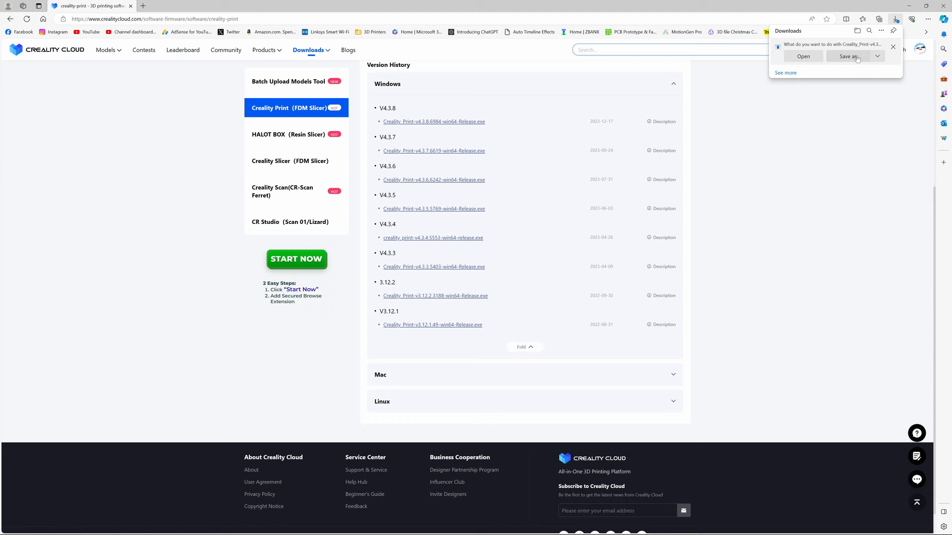
click(850, 55)
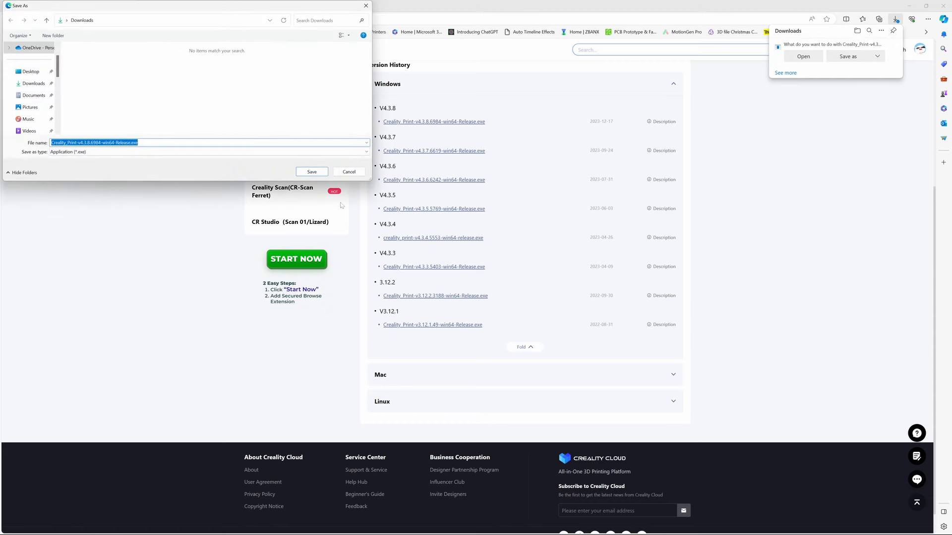
click(311, 172)
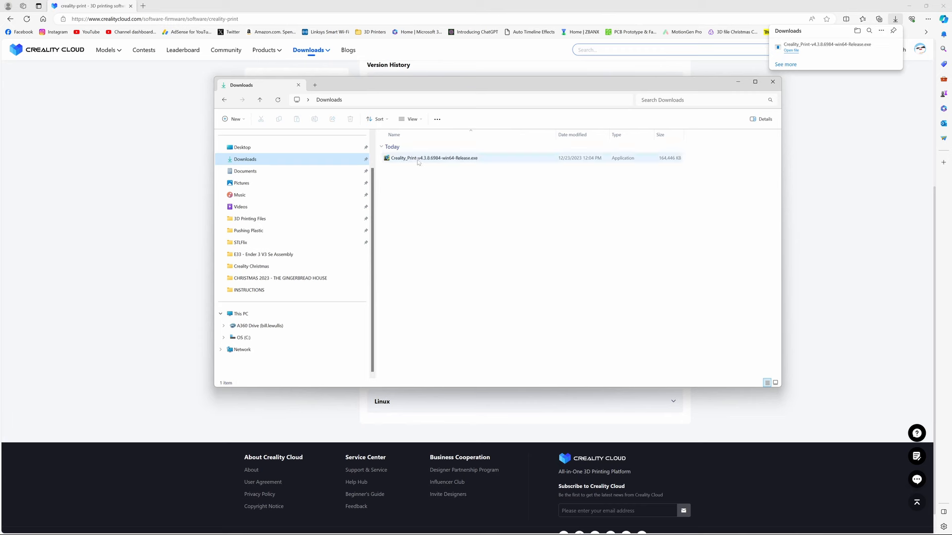
Step: Run the downloaded Creality Print installer without uninstalling the old version first
click(418, 157)
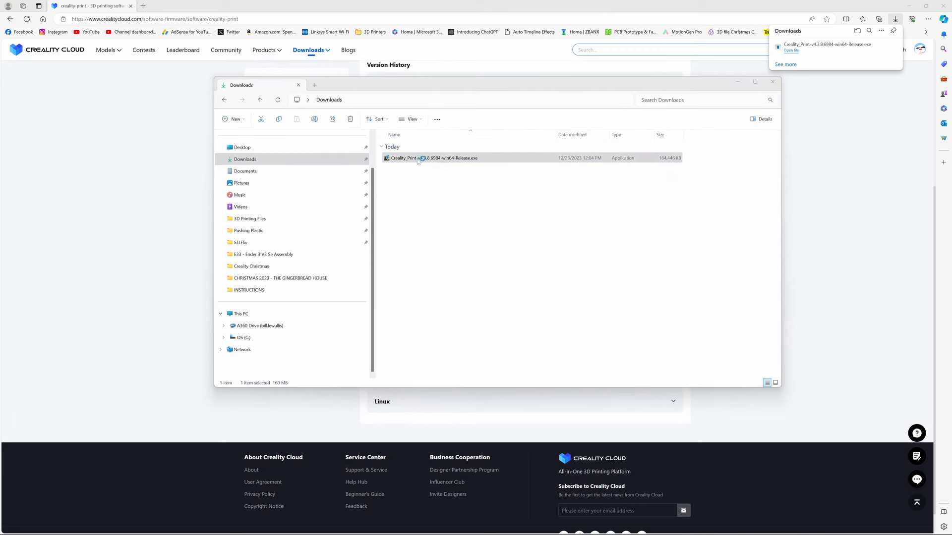
double_click(432, 157)
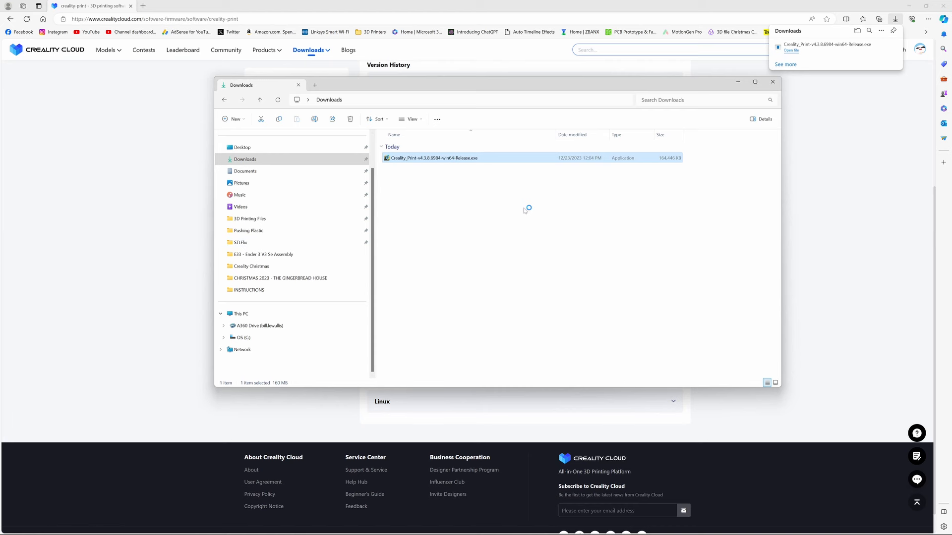
double_click(434, 158)
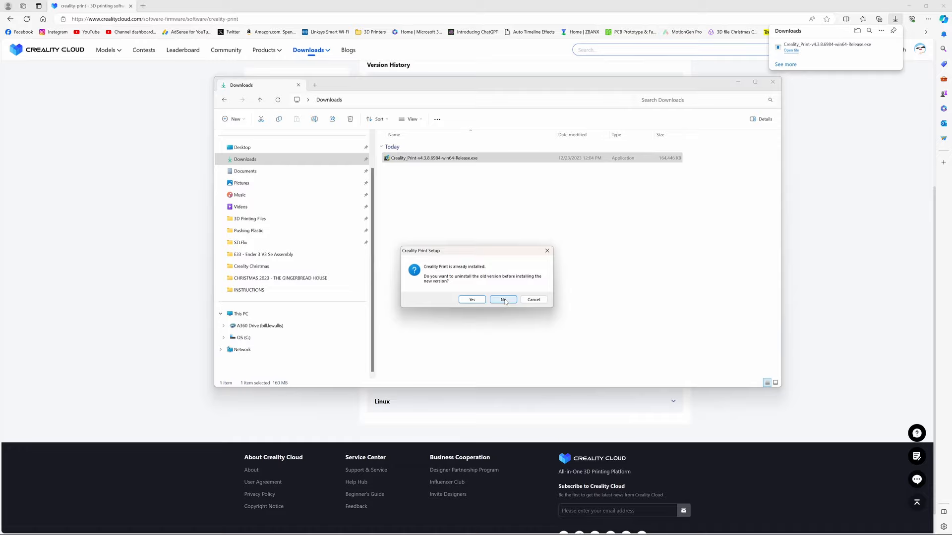
click(502, 299)
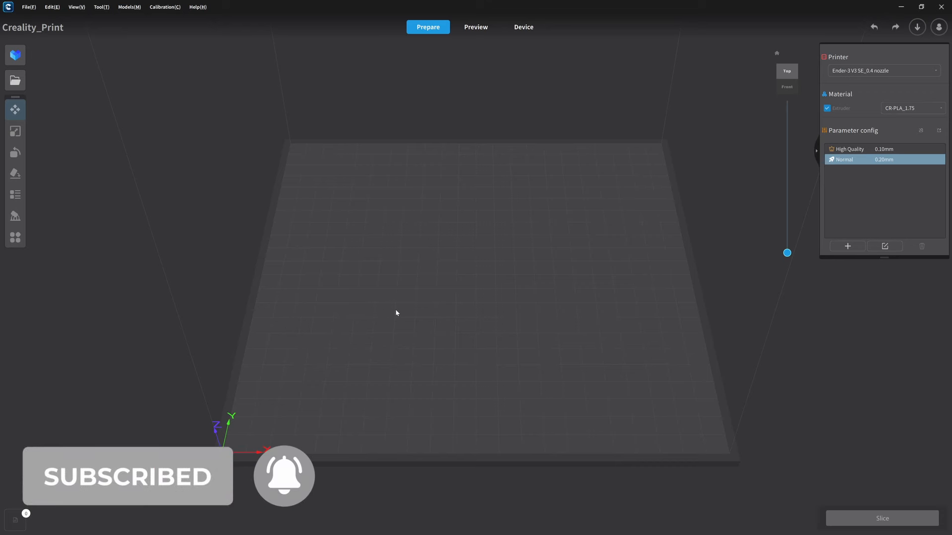
mouse_move(222, 115)
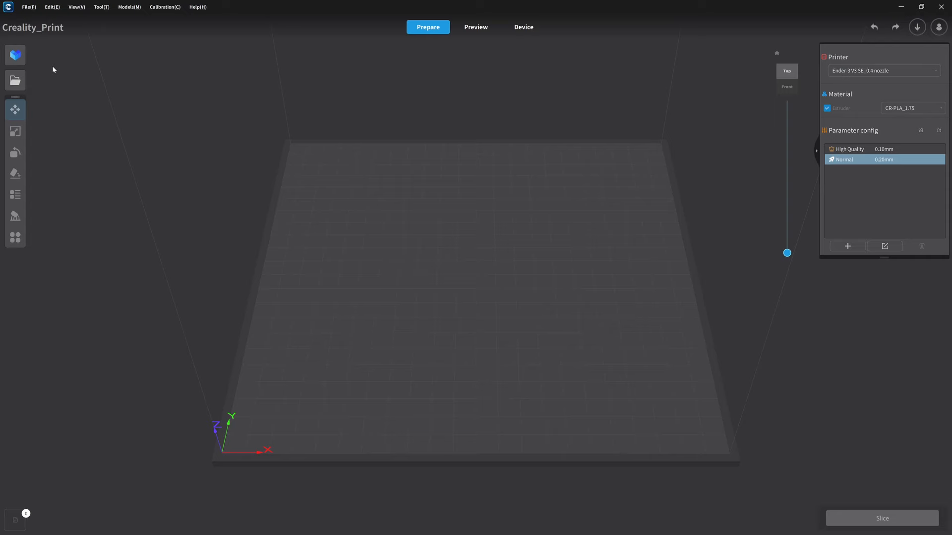
mouse_move(14, 55)
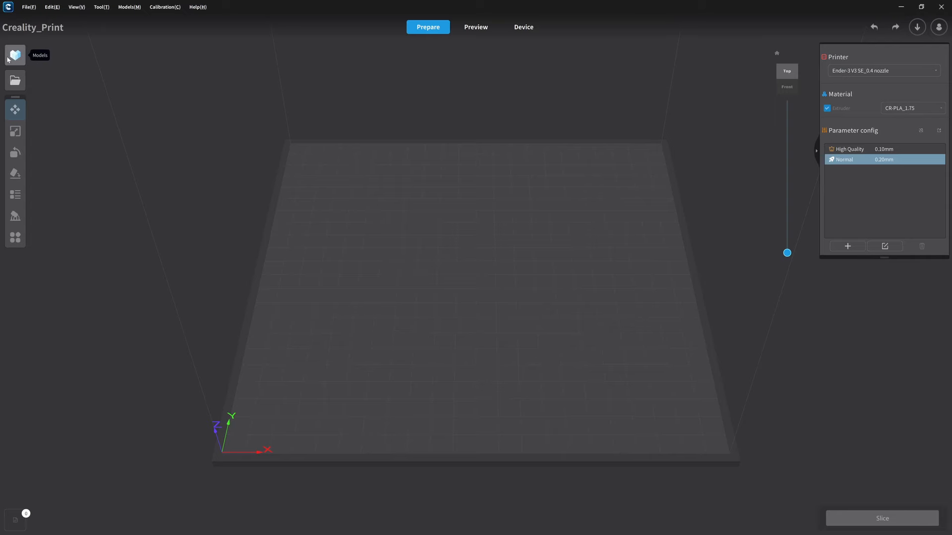
mouse_move(15, 57)
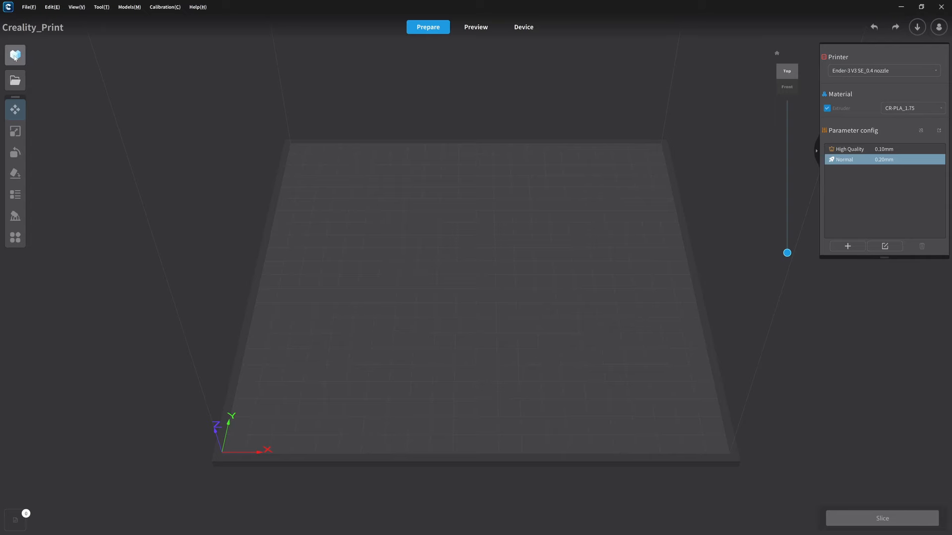
mouse_move(12, 55)
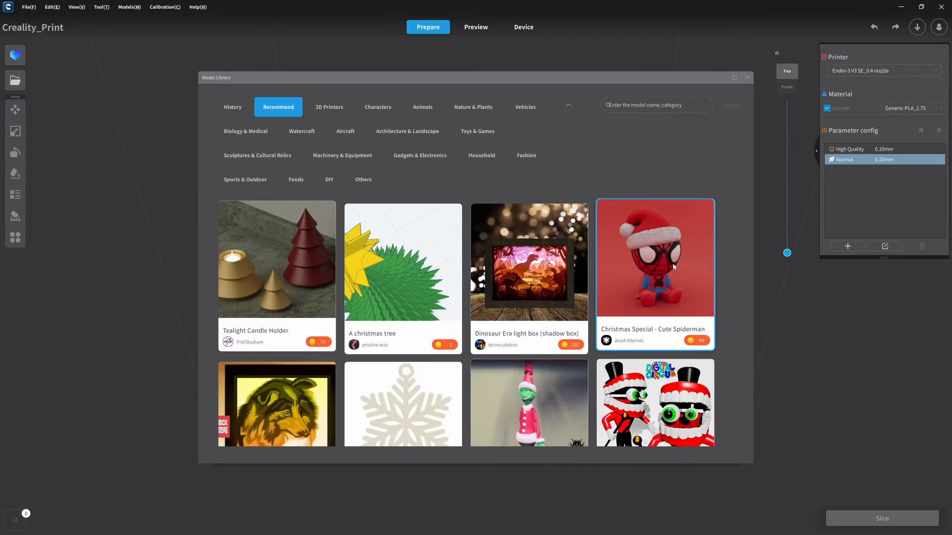
Step: Scroll through the recommended models in the Model Library
scroll(down, 3)
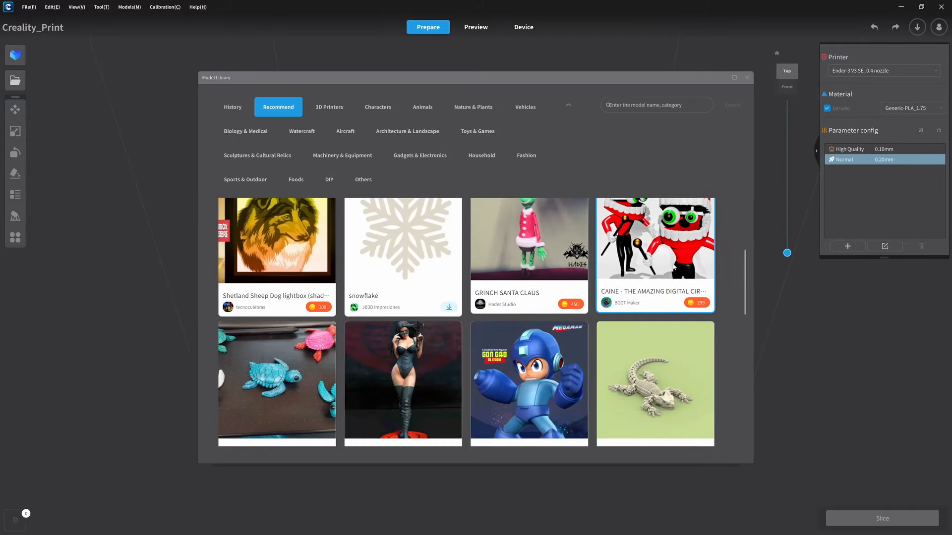
scroll(down, 3)
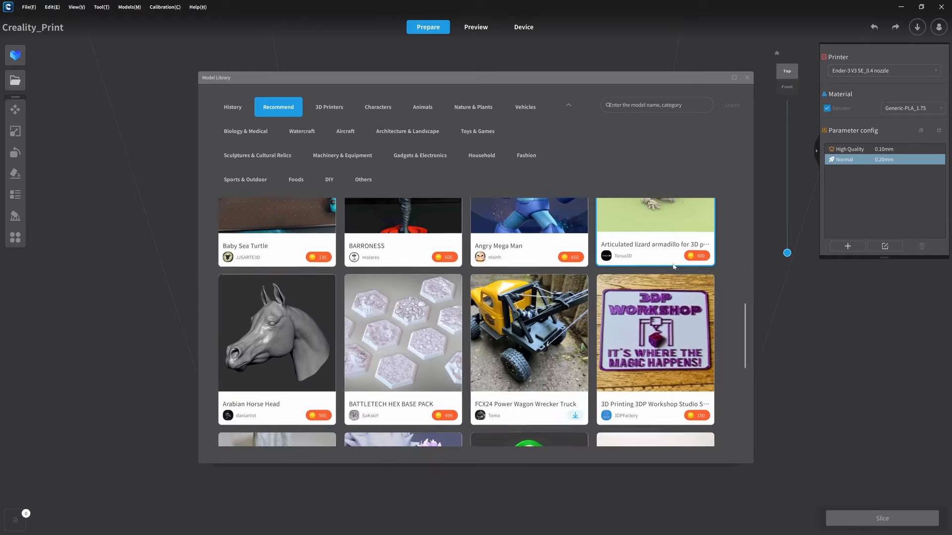
scroll(down, 3)
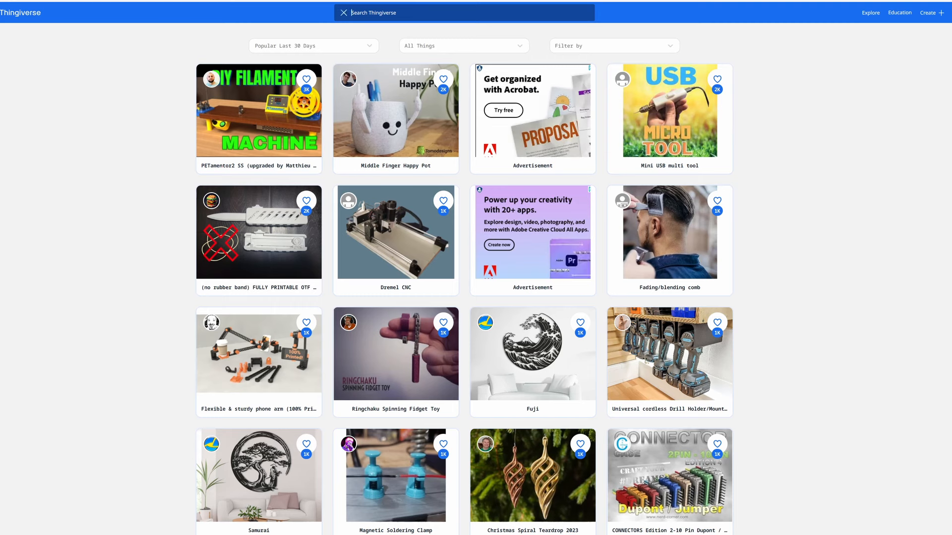
Step: Search Thingiverse for 'benchy', then submit the refined '3dbenchy' search
text(benchy)
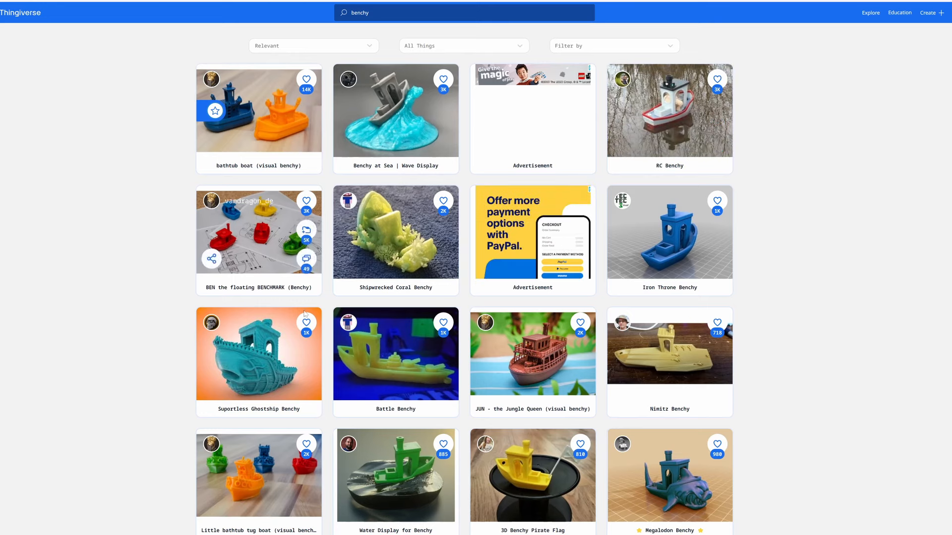
scroll(down, 3)
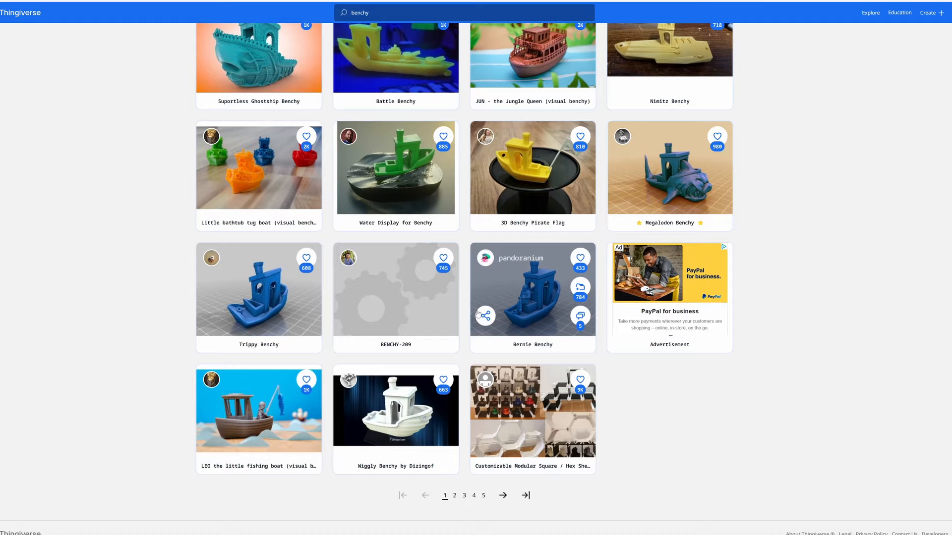
scroll(up, 3)
text(3d)
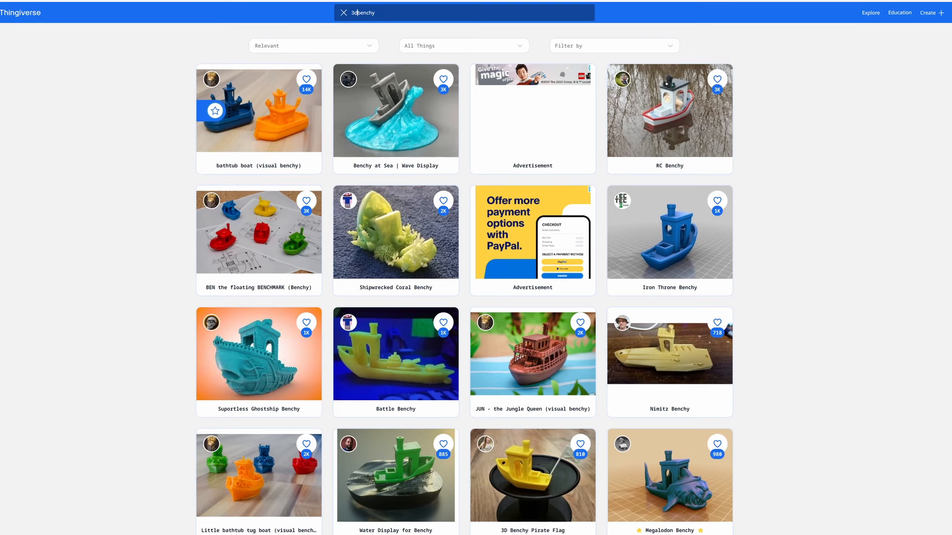
key(Enter)
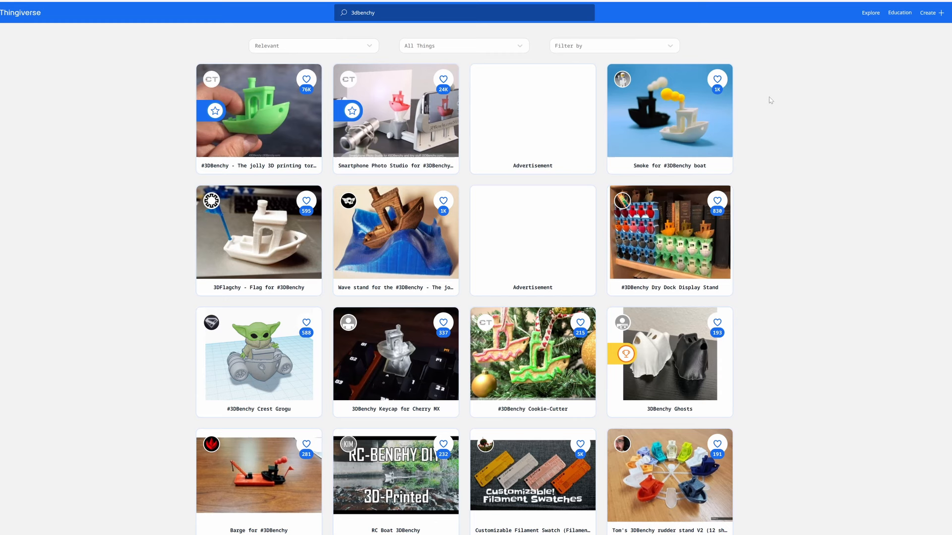
mouse_move(257, 107)
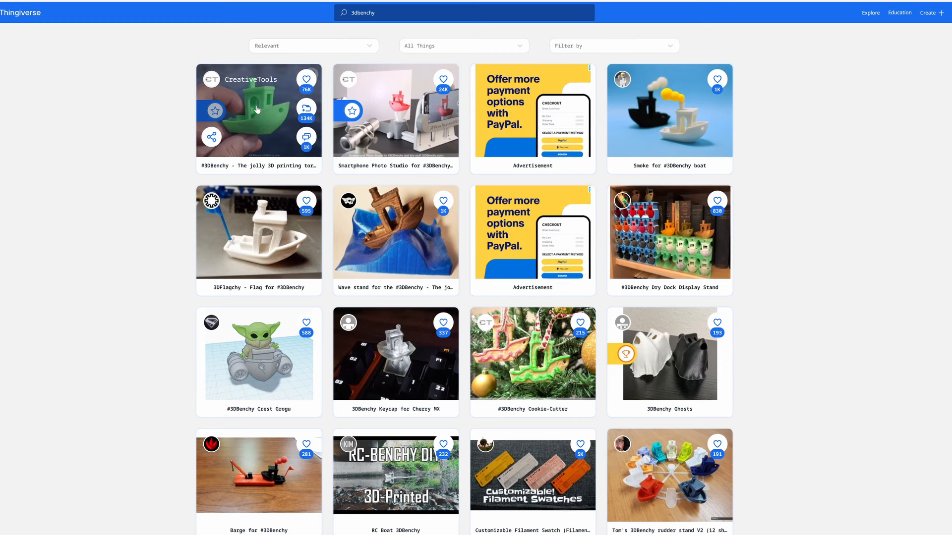
Step: Go to the #3DBenchy model page and show its list of downloadable files
click(258, 117)
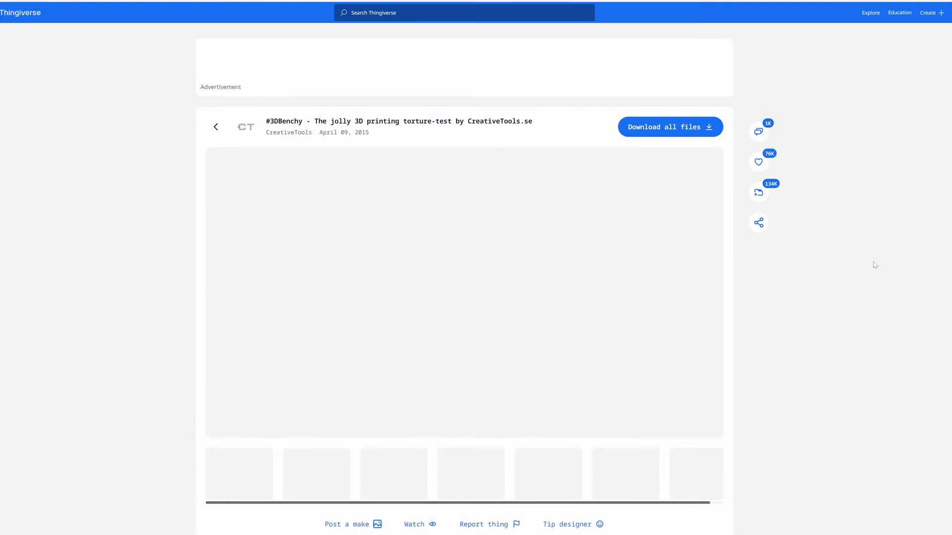
scroll(down, 3)
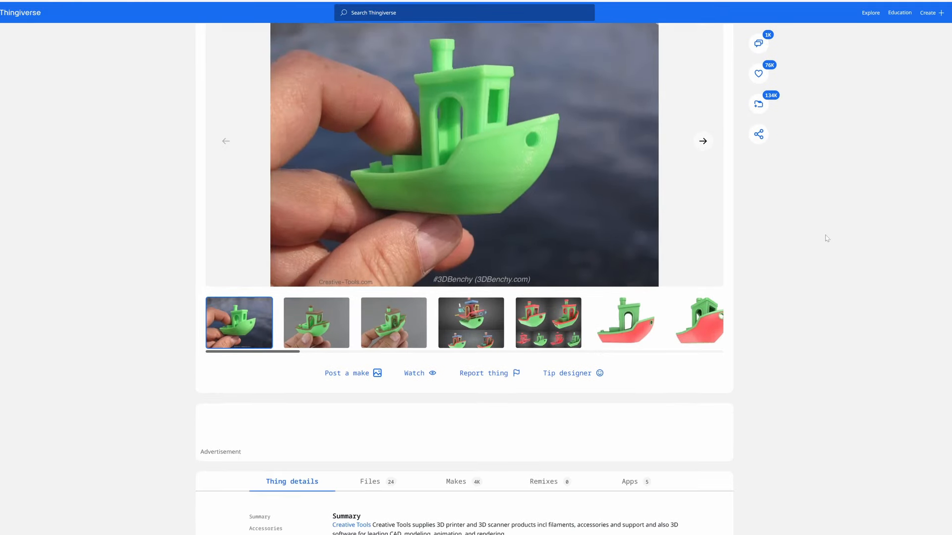
scroll(down, 3)
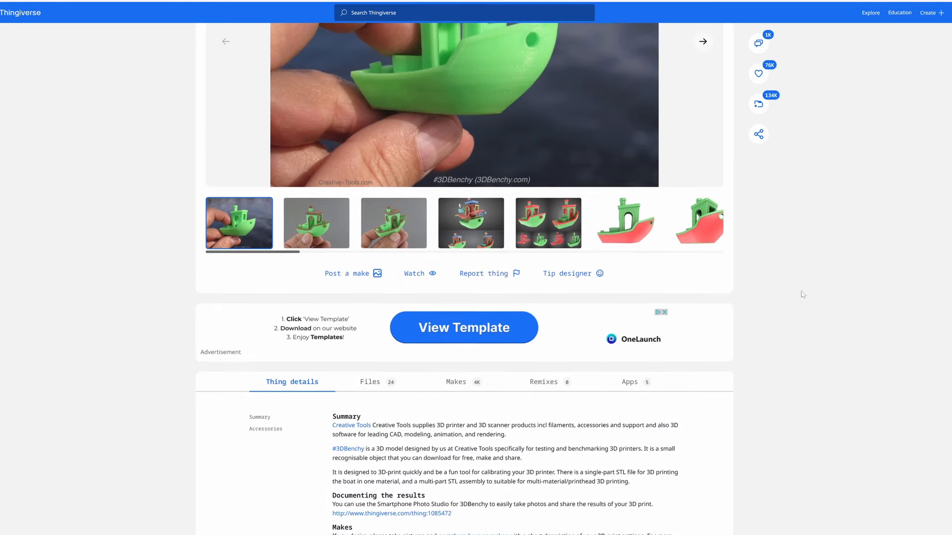
scroll(up, 3)
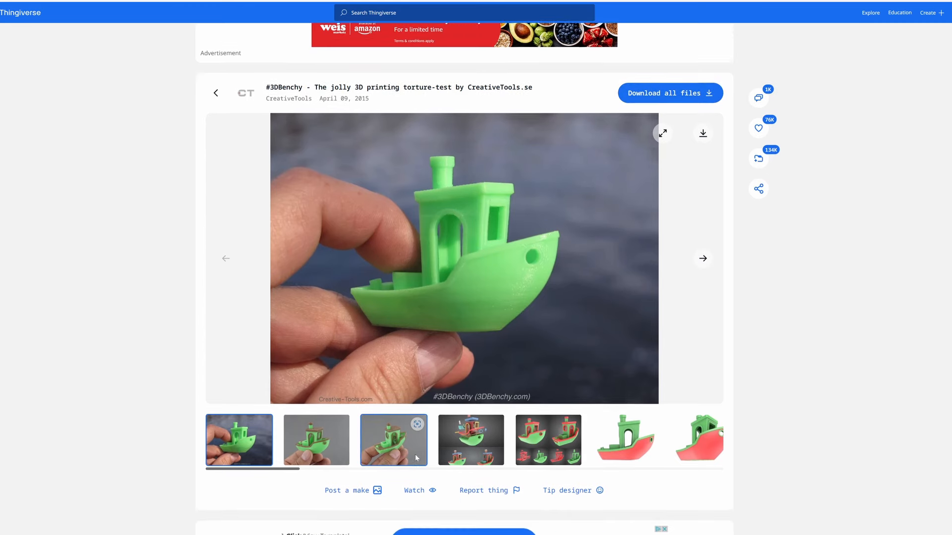
scroll(down, 3)
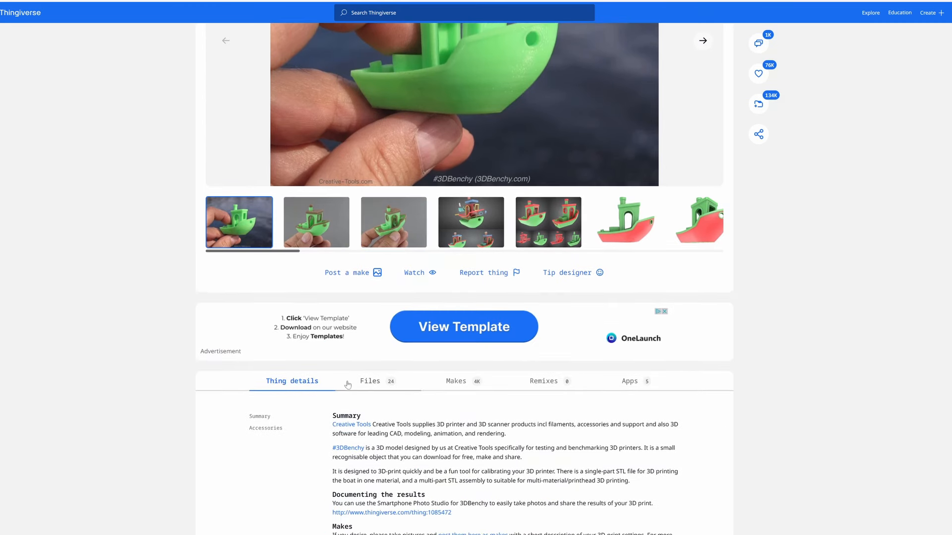
click(370, 381)
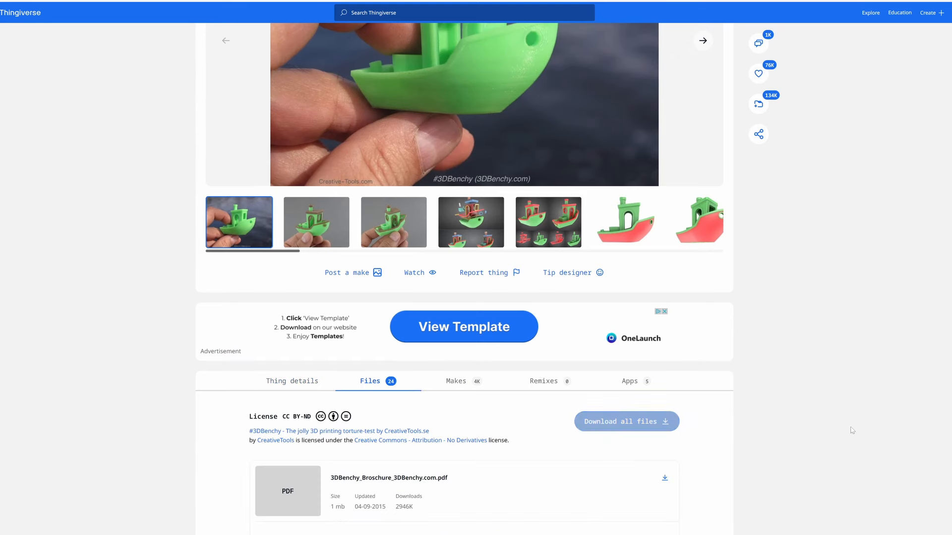
scroll(down, 3)
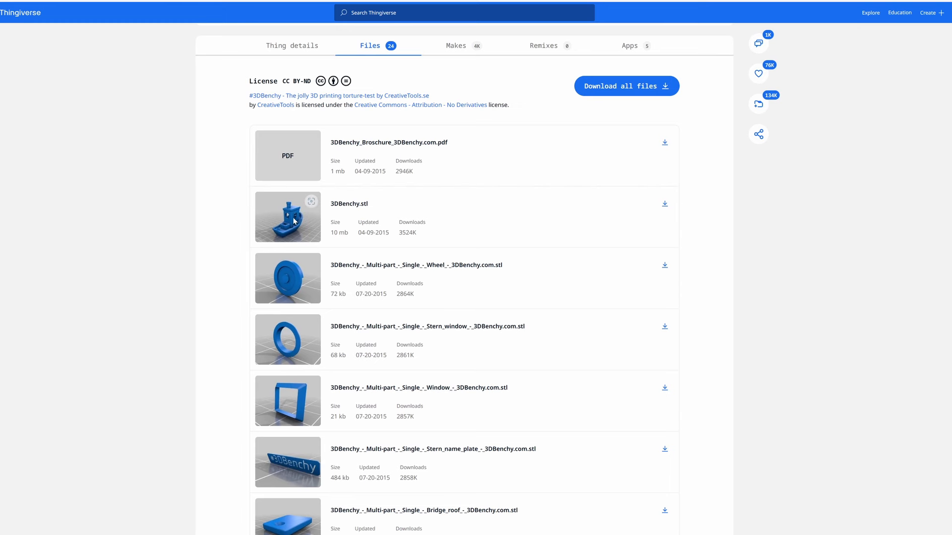
mouse_move(664, 204)
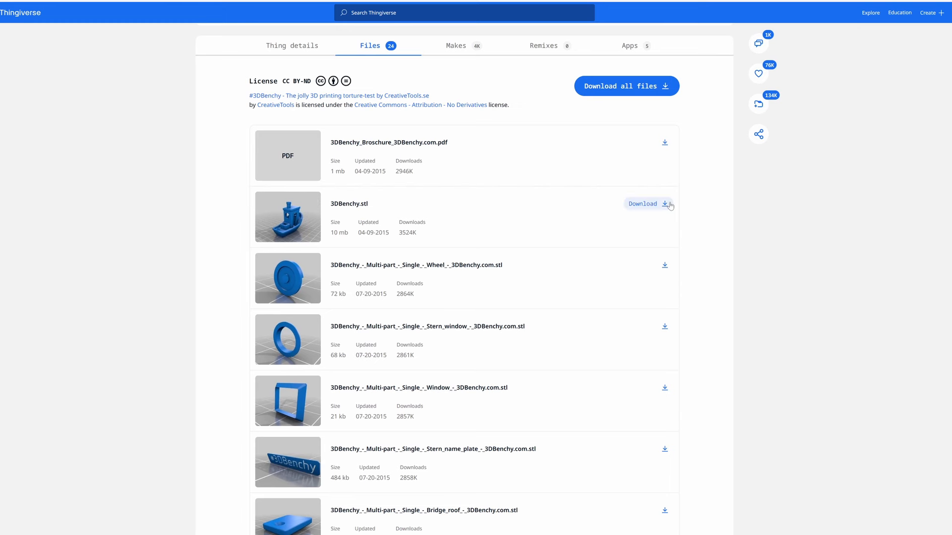
mouse_move(710, 248)
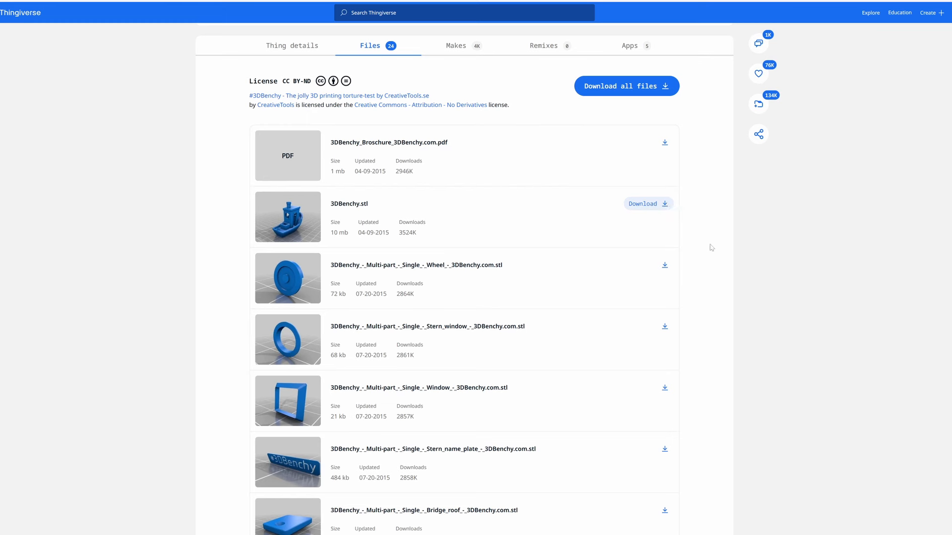
mouse_move(720, 249)
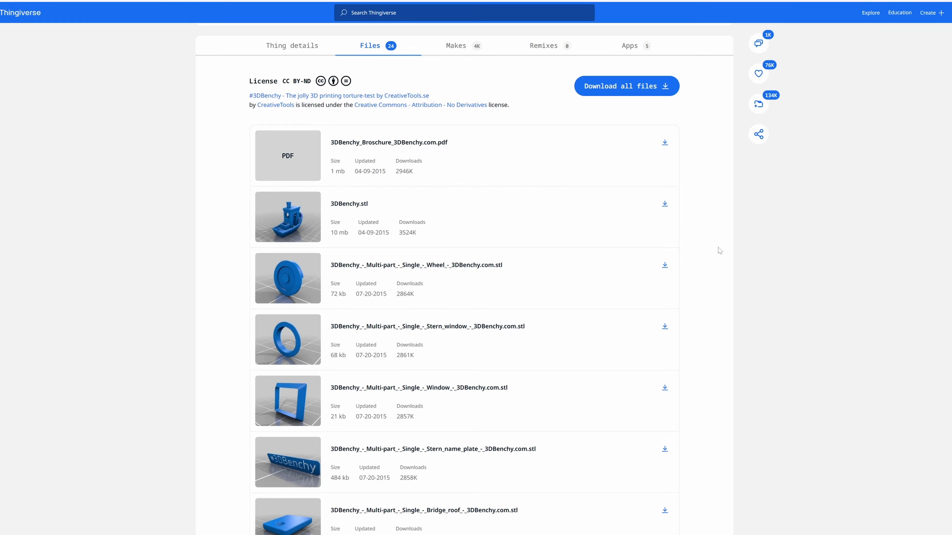
Step: Download the single-part 3DBenchy.stl and save it to the computer
click(664, 204)
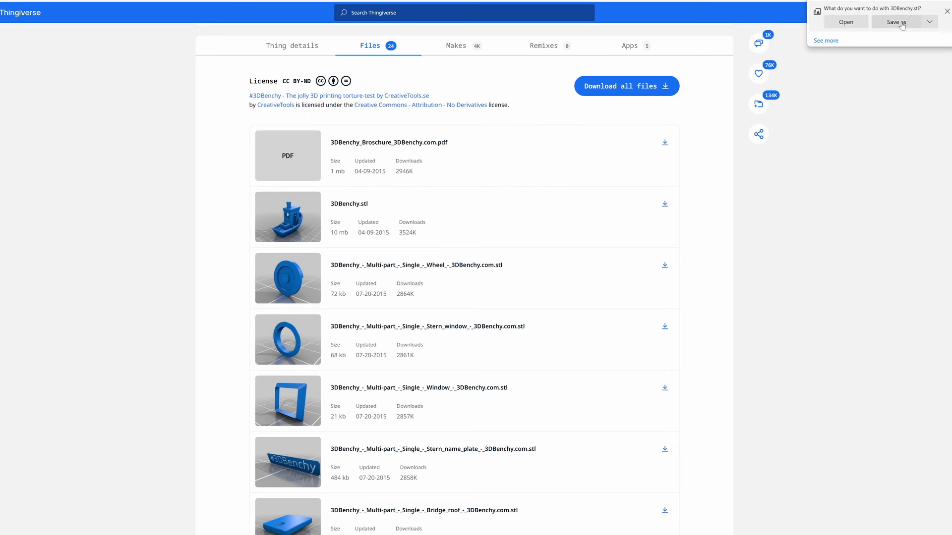
click(898, 22)
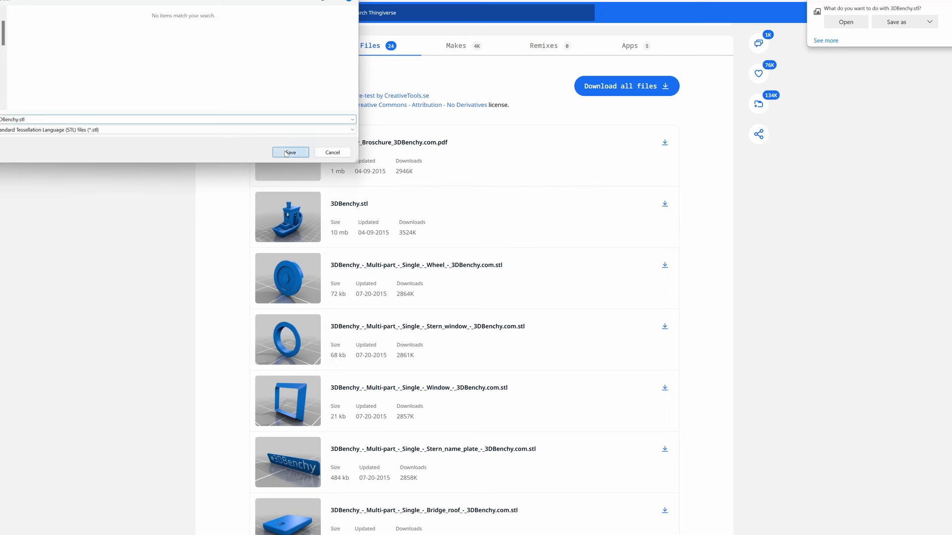
click(289, 153)
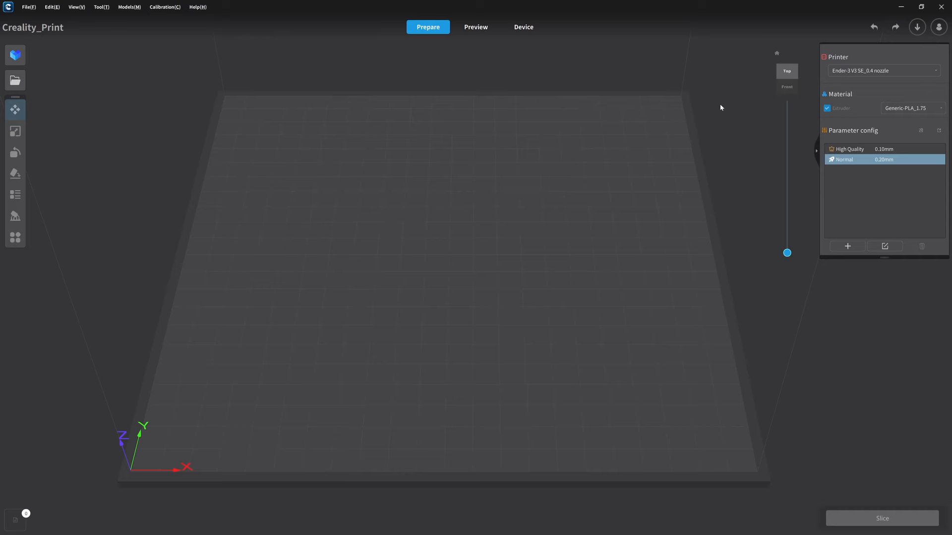
mouse_move(341, 262)
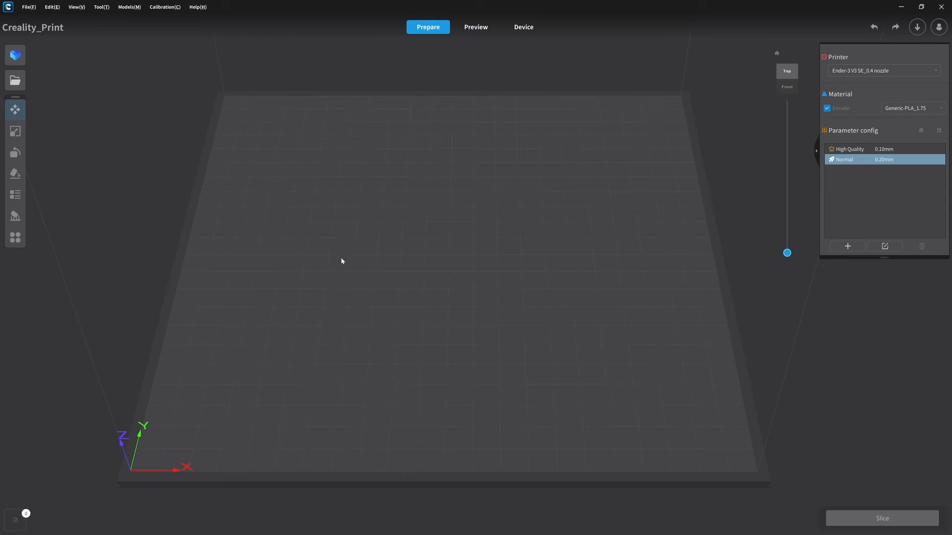
mouse_move(272, 98)
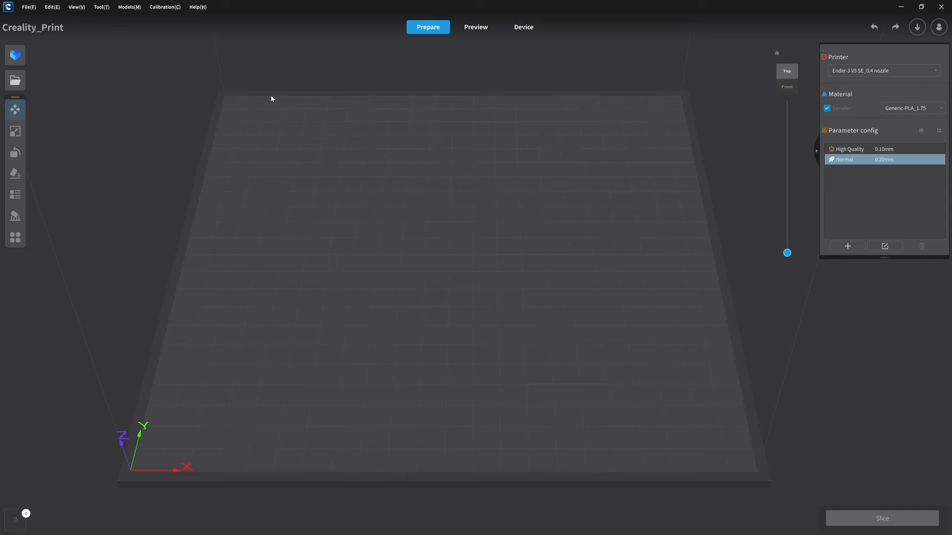
mouse_move(274, 449)
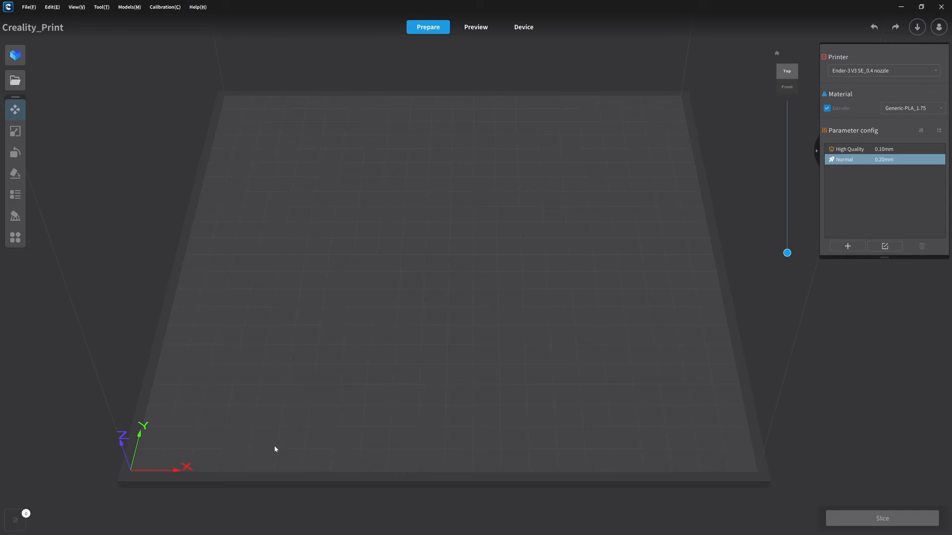
mouse_move(482, 266)
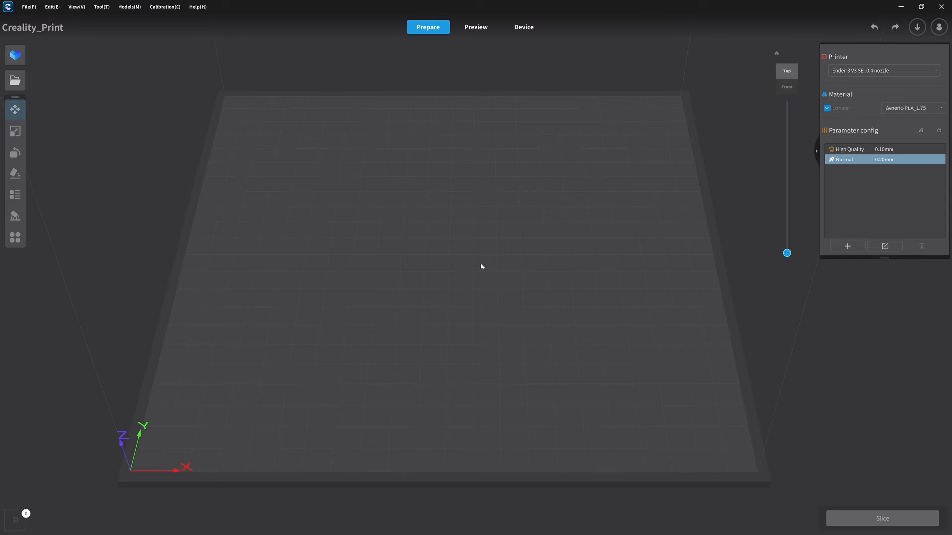
mouse_move(408, 303)
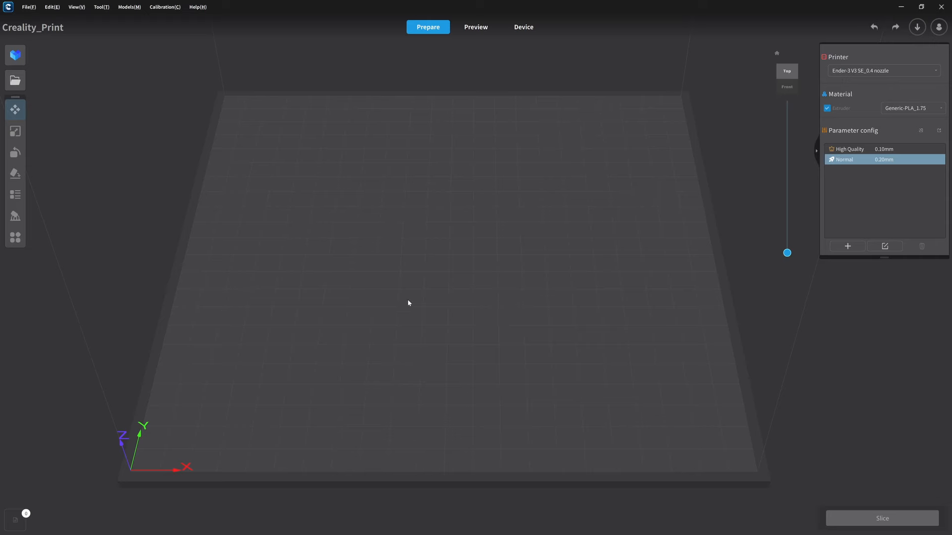
mouse_move(80, 97)
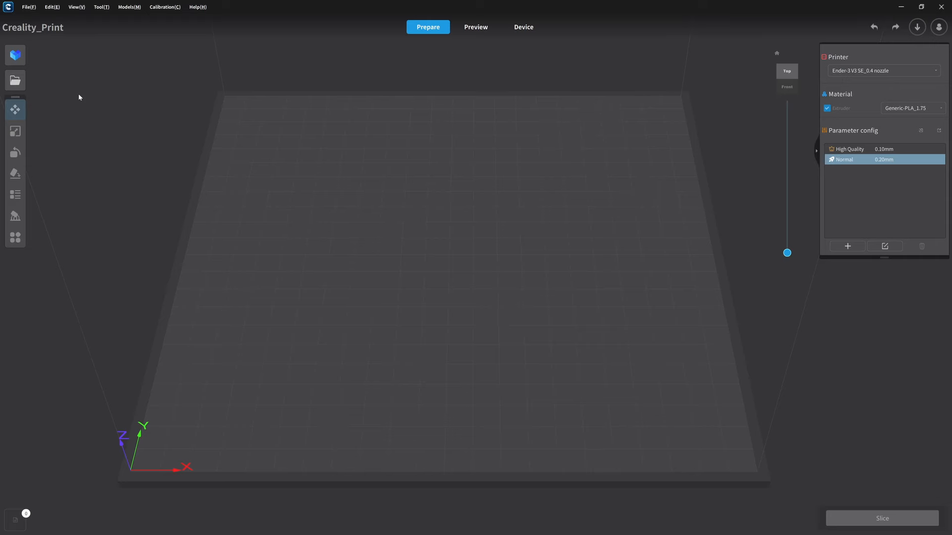
mouse_move(30, 7)
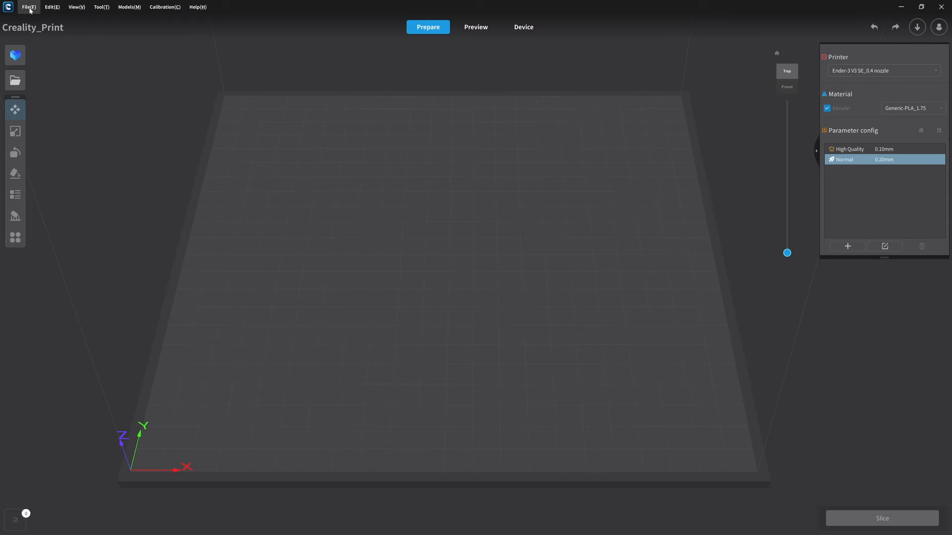
Step: Load 3DBenchy.stl from Downloads onto the build plate via File > Open File
click(27, 7)
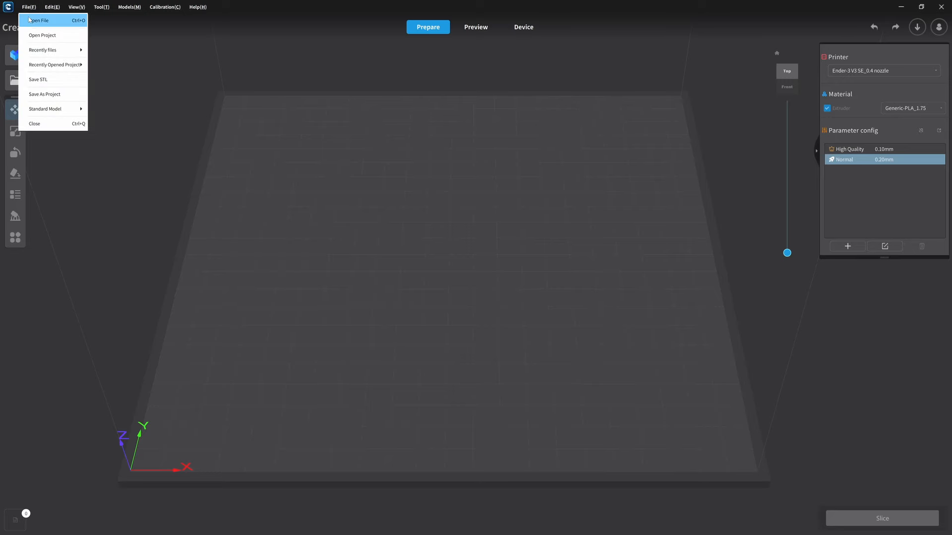
click(36, 20)
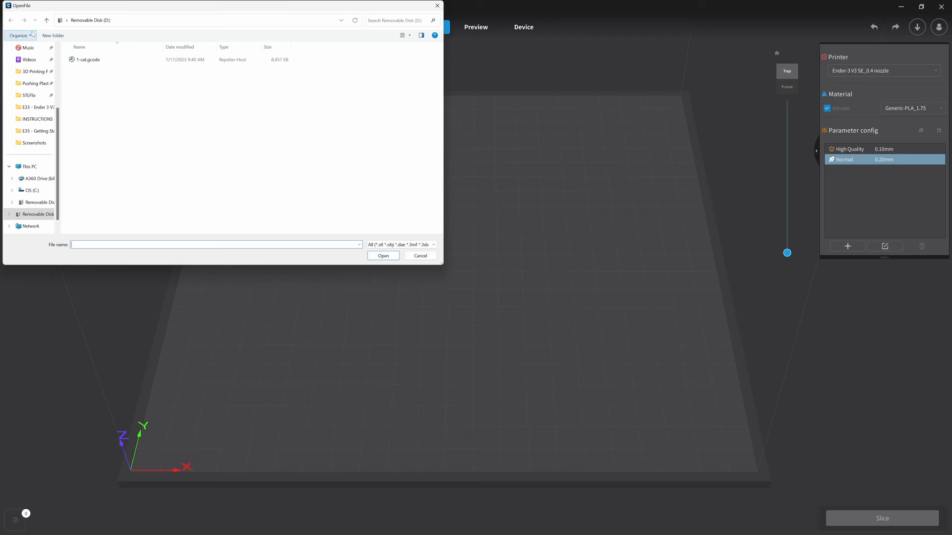
mouse_move(40, 135)
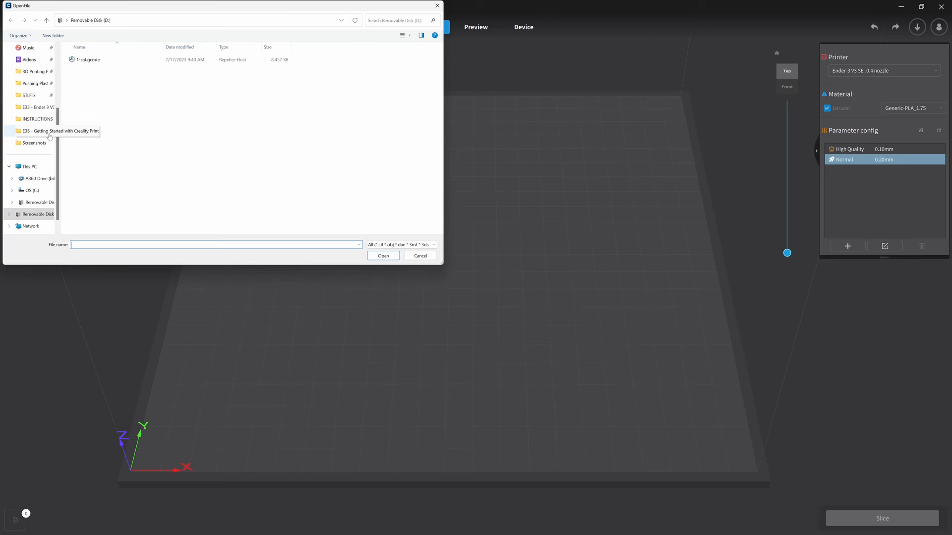
mouse_move(24, 133)
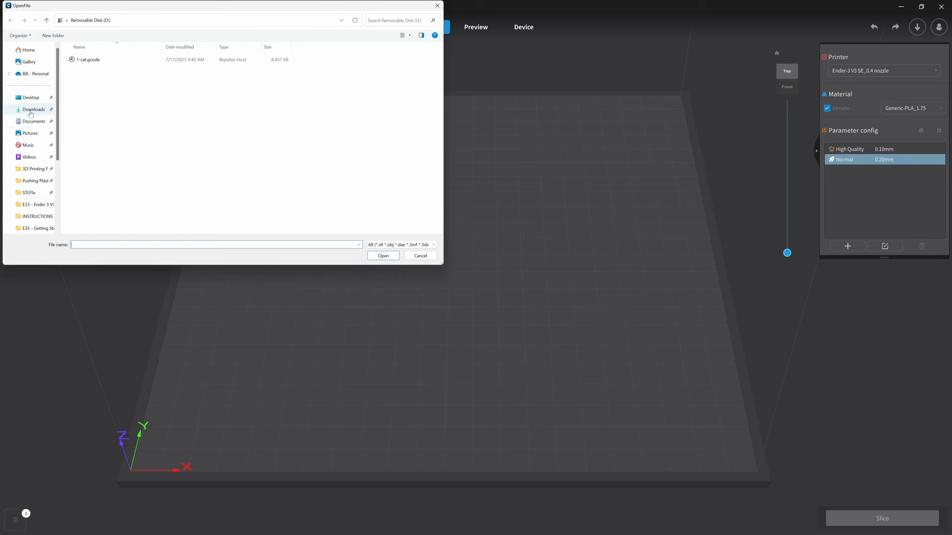
click(32, 109)
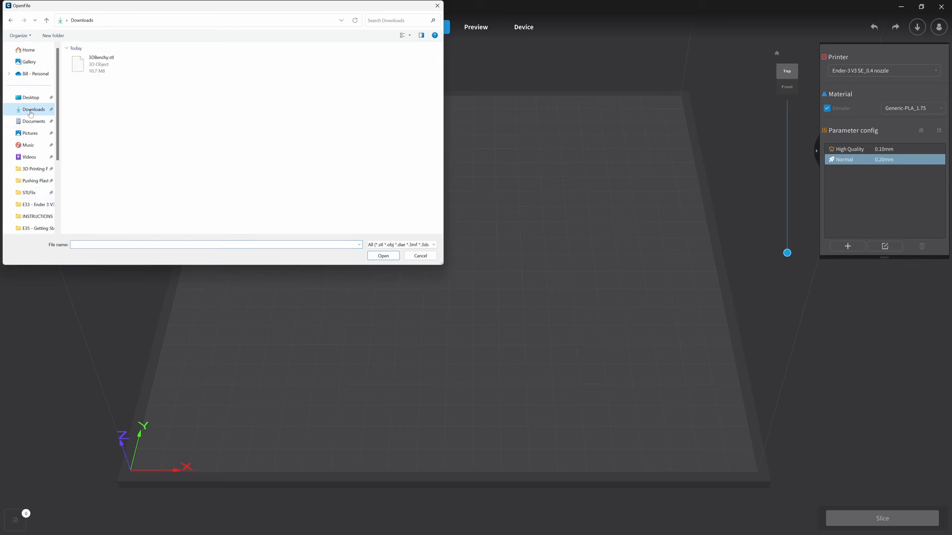
click(99, 63)
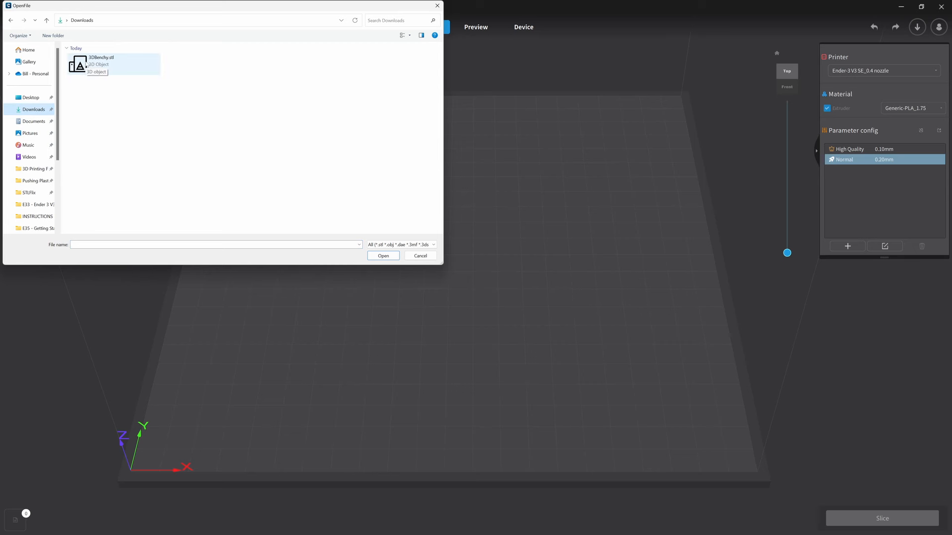
click(99, 64)
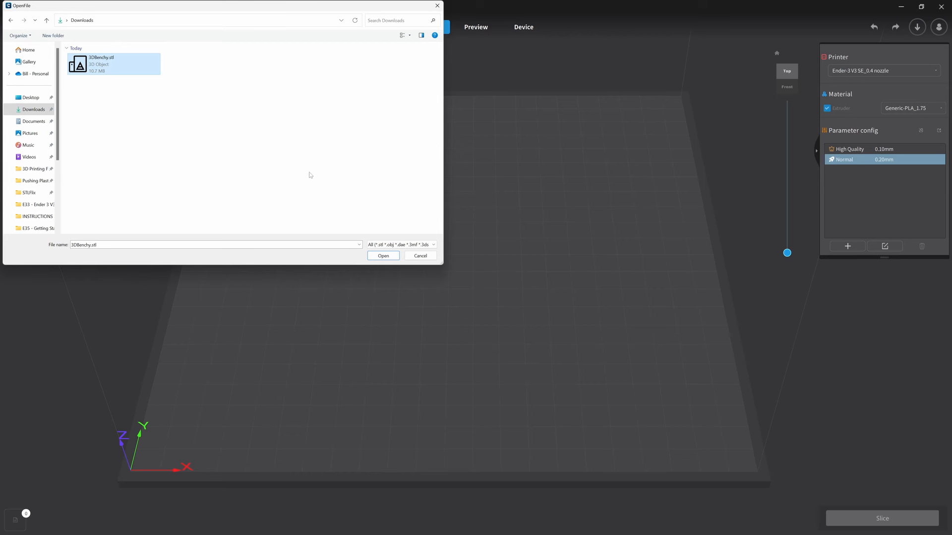
mouse_move(308, 182)
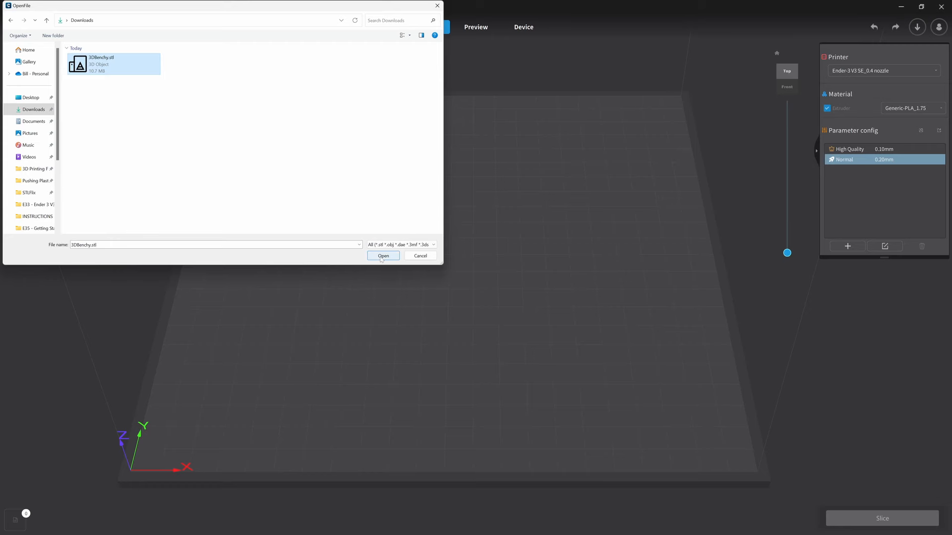
click(382, 256)
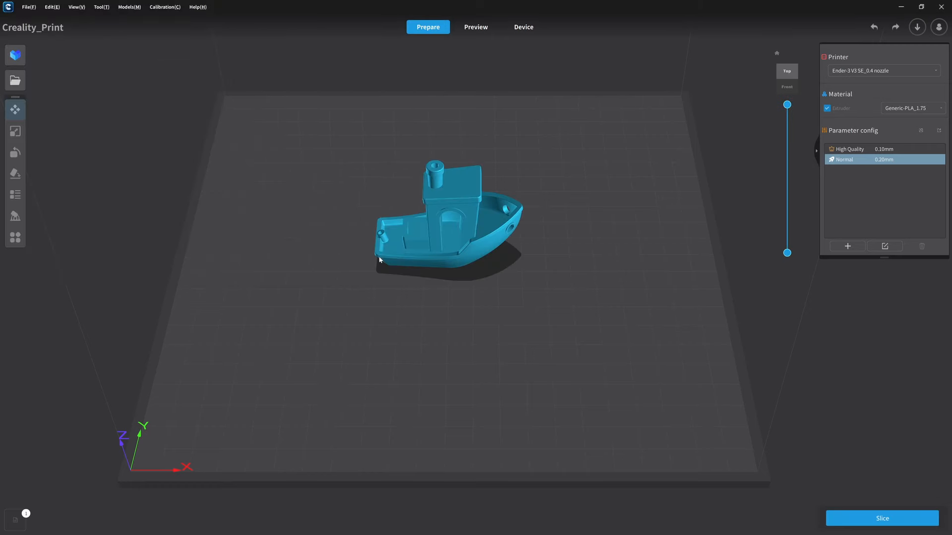
click(14, 109)
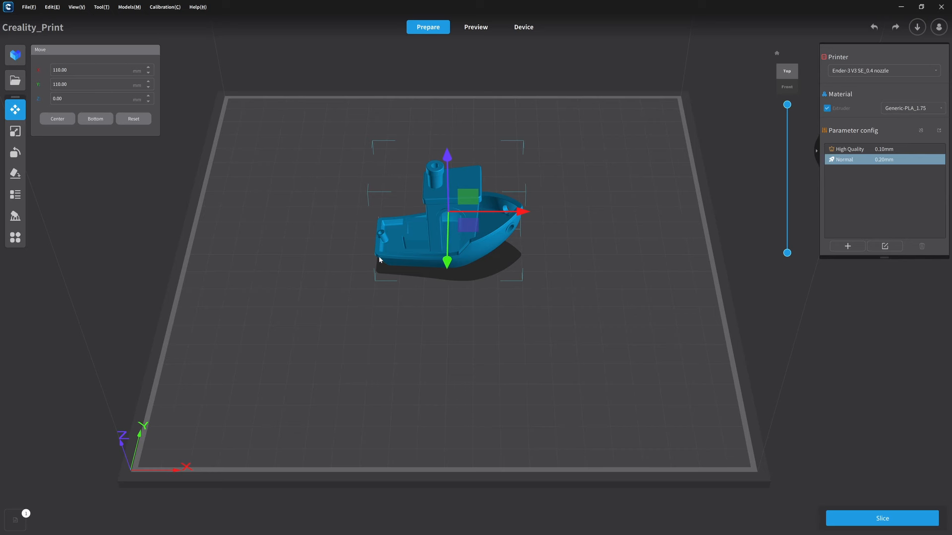
mouse_move(119, 59)
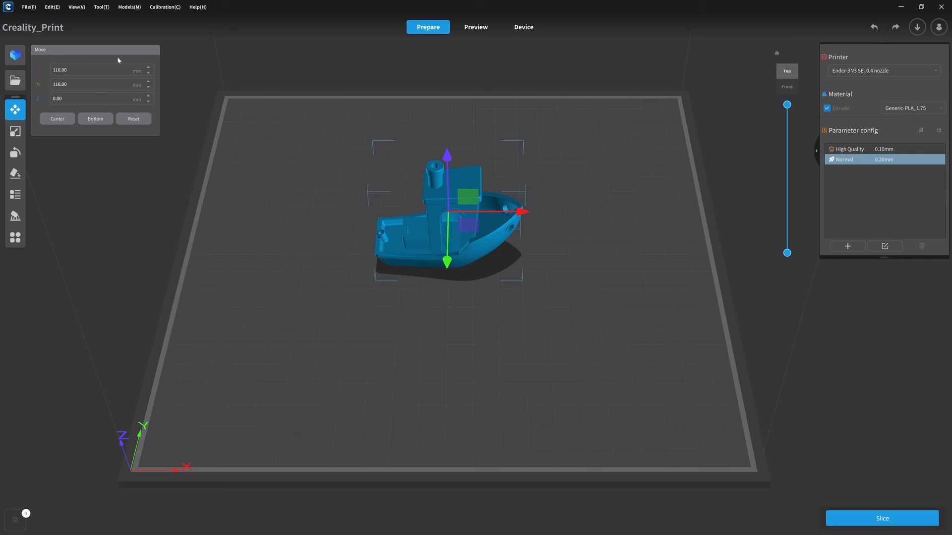
mouse_move(190, 66)
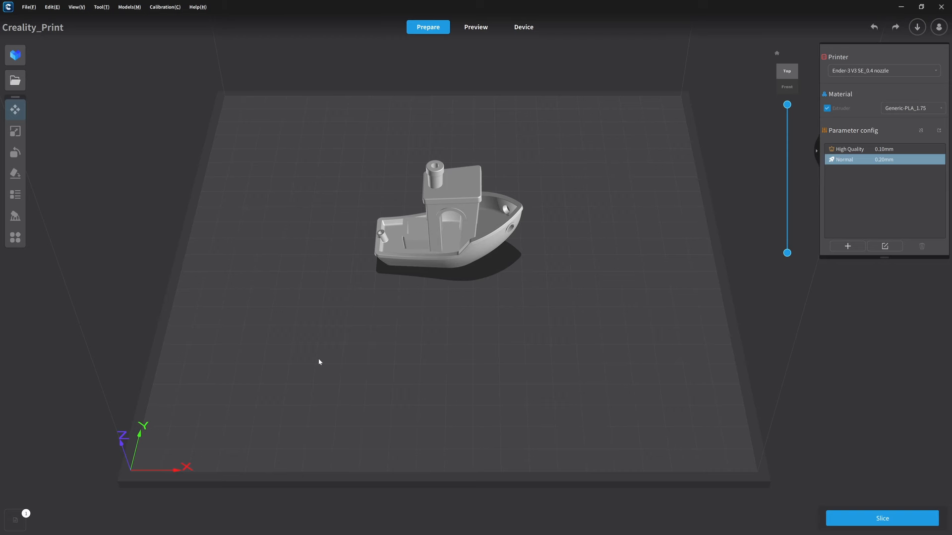
mouse_move(568, 280)
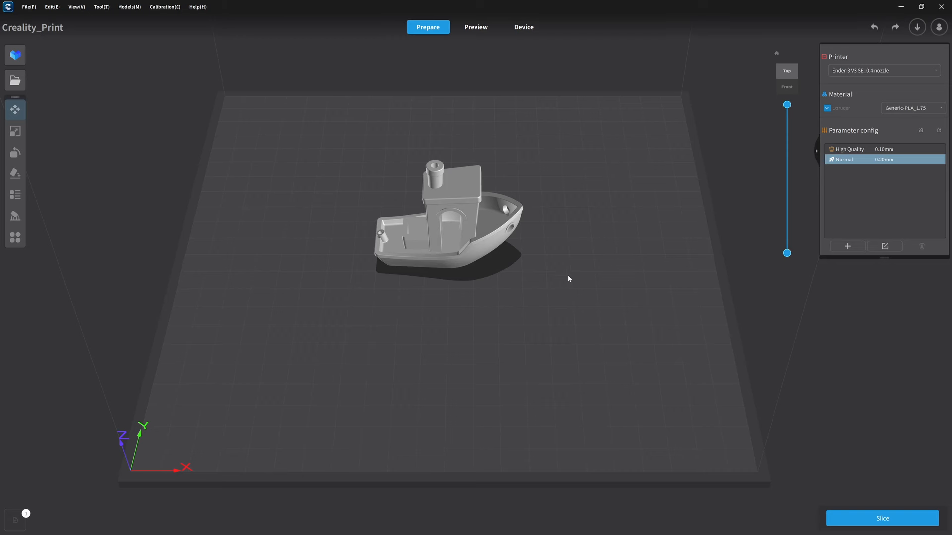
mouse_move(612, 192)
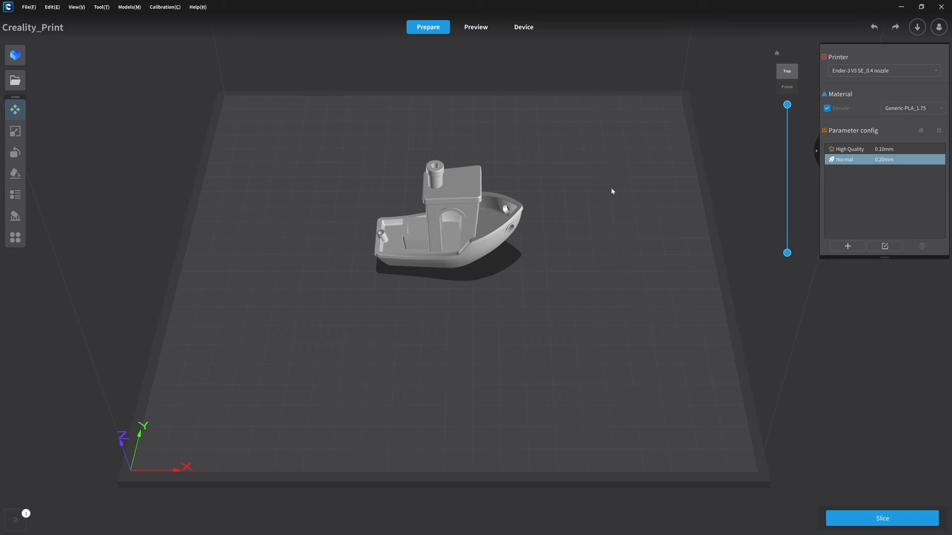
mouse_move(869, 76)
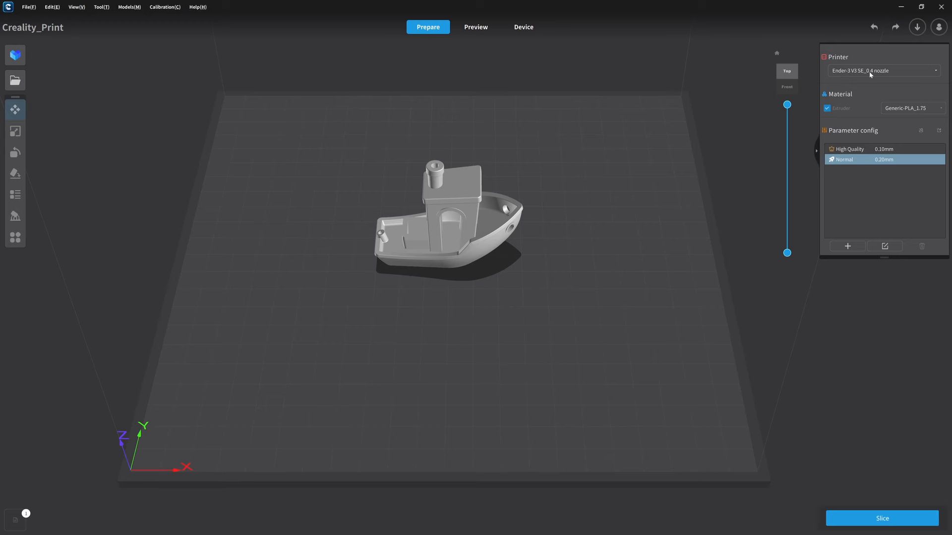
mouse_move(860, 78)
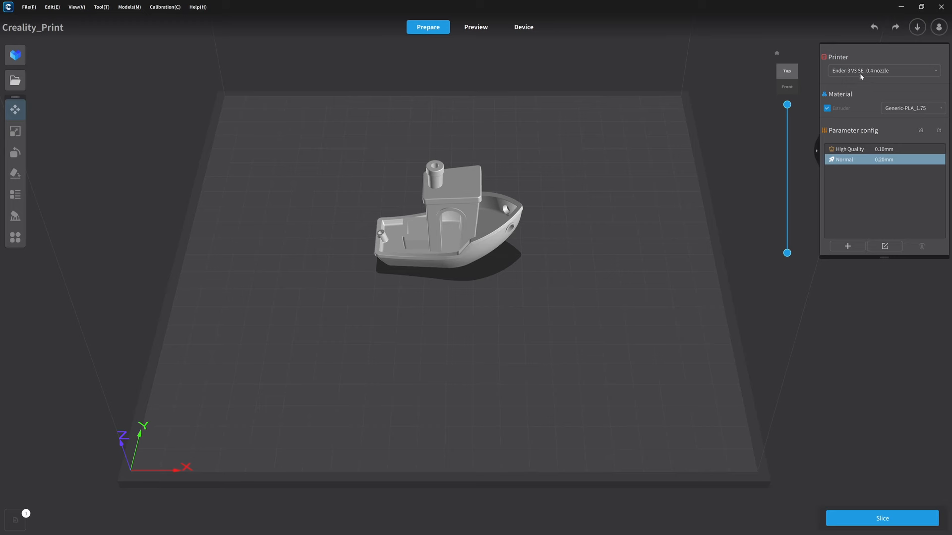
mouse_move(870, 100)
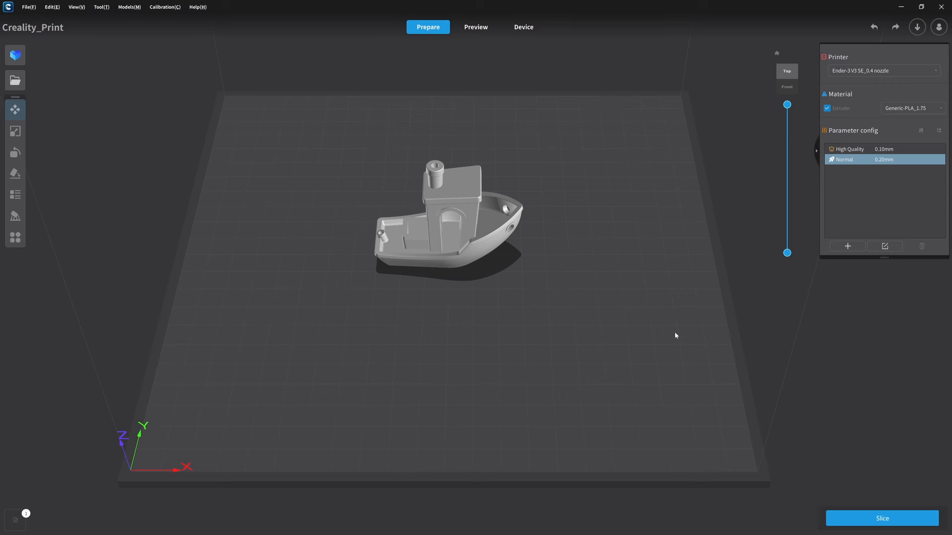
mouse_move(857, 521)
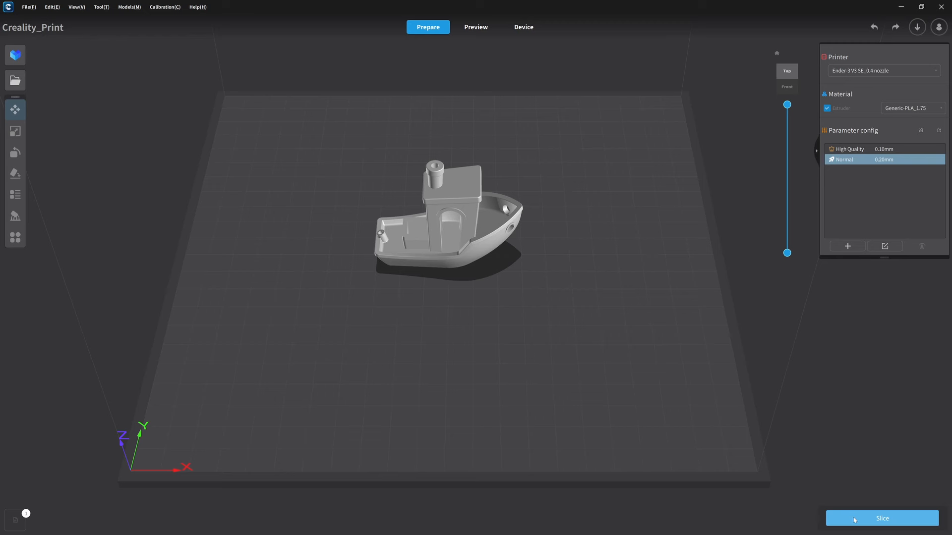
Step: Slice the Benchy and step the layer slider through the toolpath preview
click(882, 518)
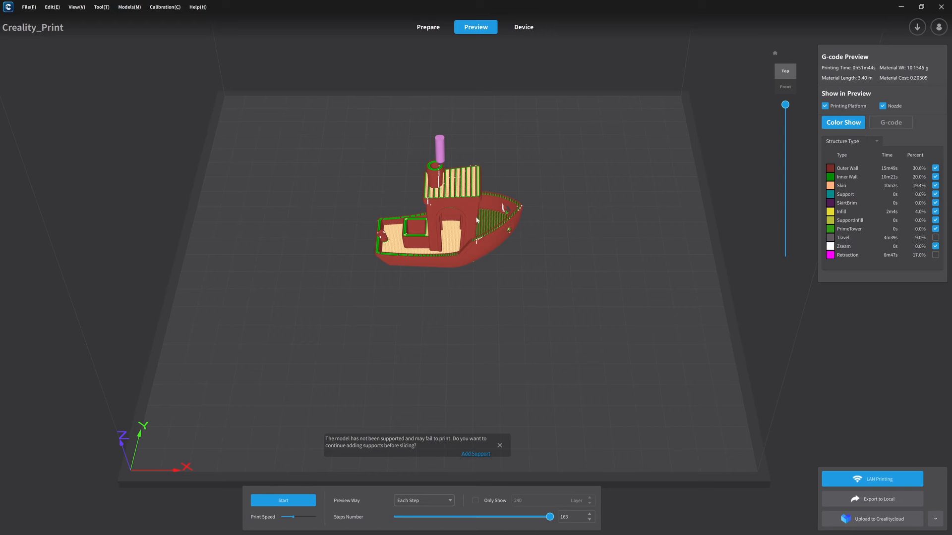
drag(785, 104, 785, 132)
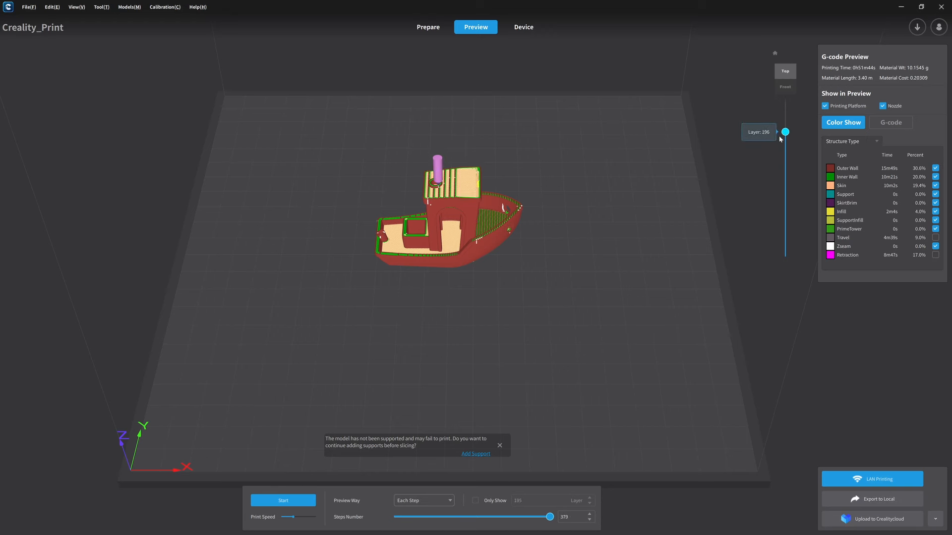
drag(785, 132, 785, 104)
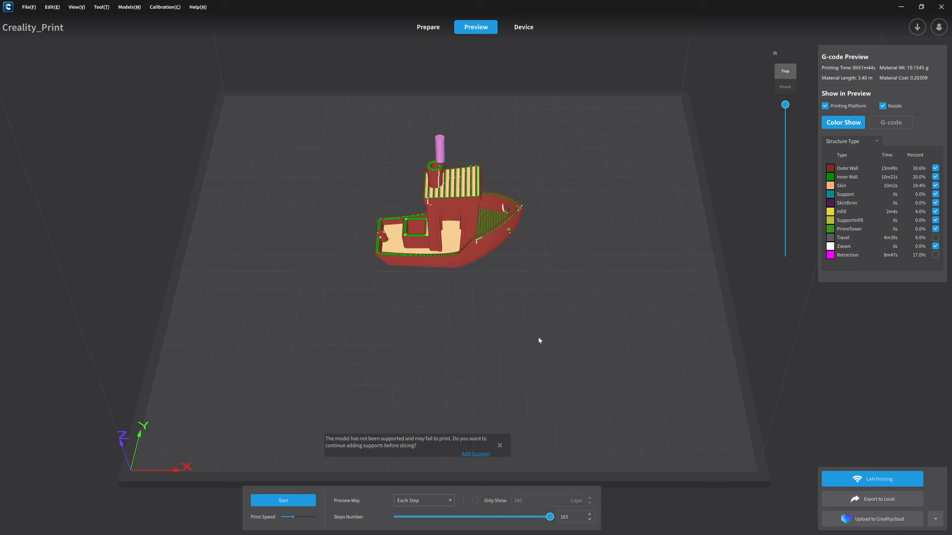
drag(539, 340, 519, 324)
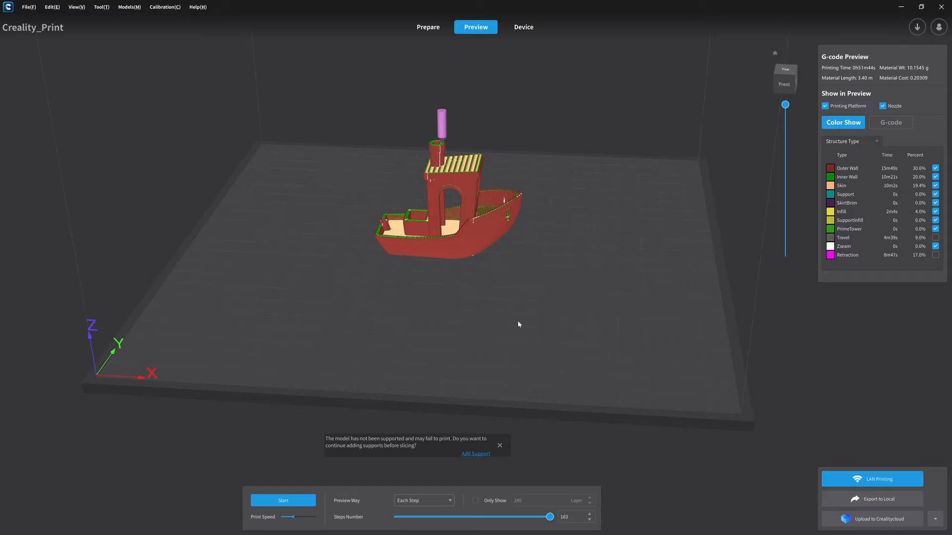
drag(518, 324, 325, 354)
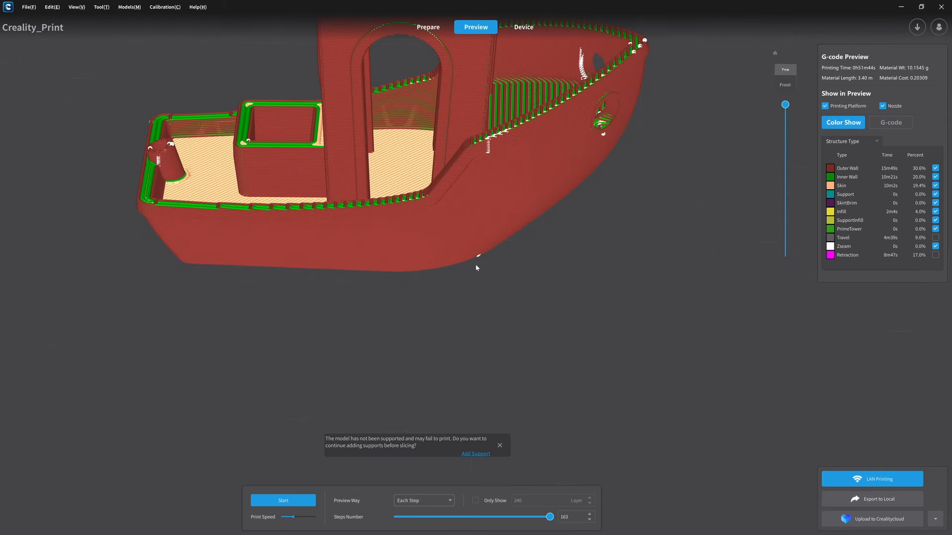
drag(477, 268, 395, 56)
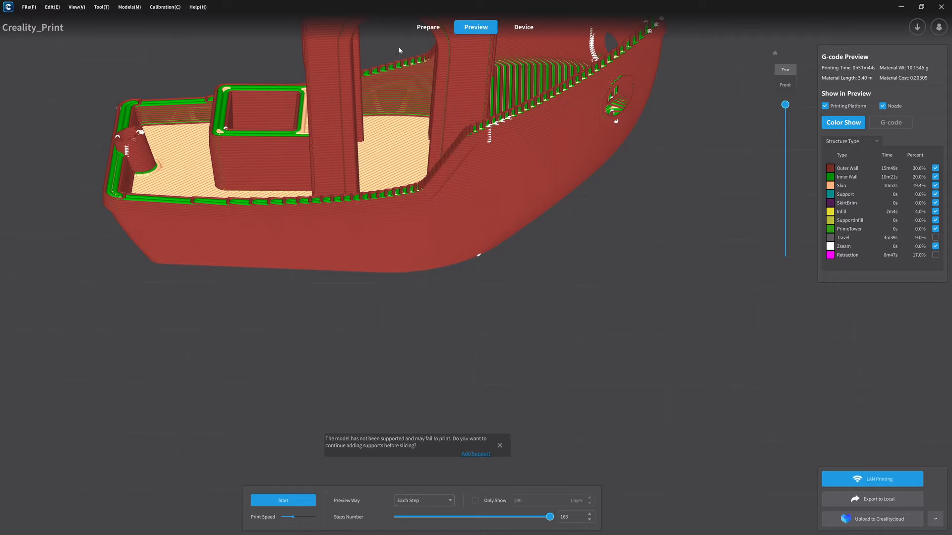
drag(399, 50, 448, 165)
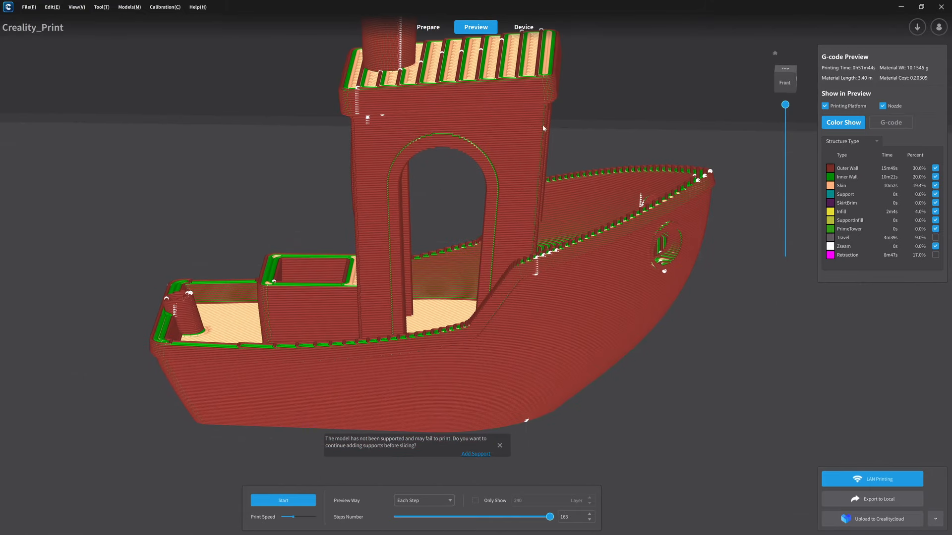
mouse_move(531, 120)
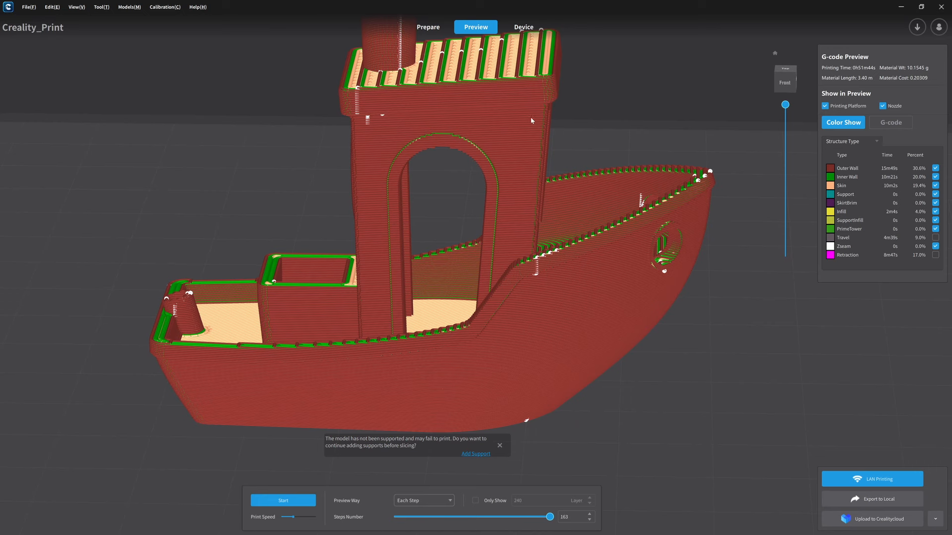
mouse_move(785, 105)
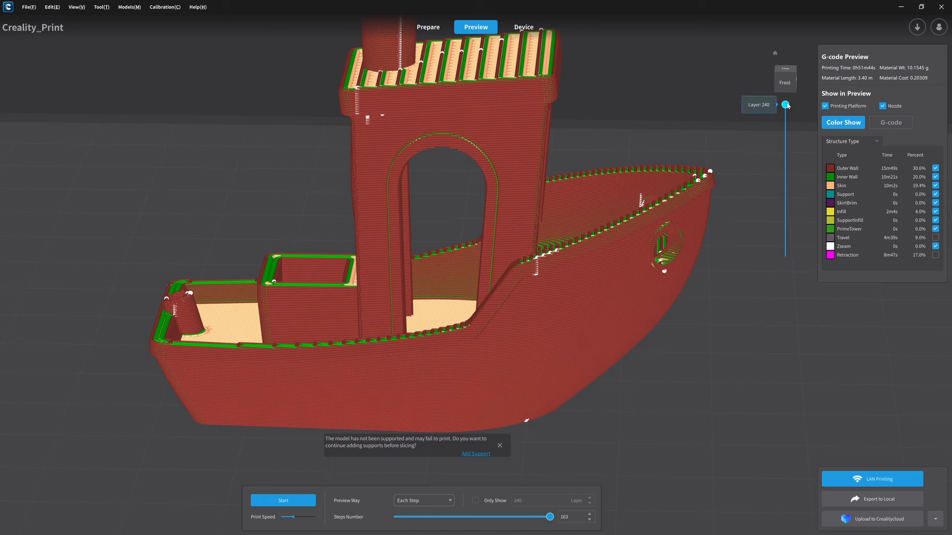
Step: Cut the preview down to layers 31–42 to reveal the grid infill, then return to Prepare
drag(786, 105, 785, 159)
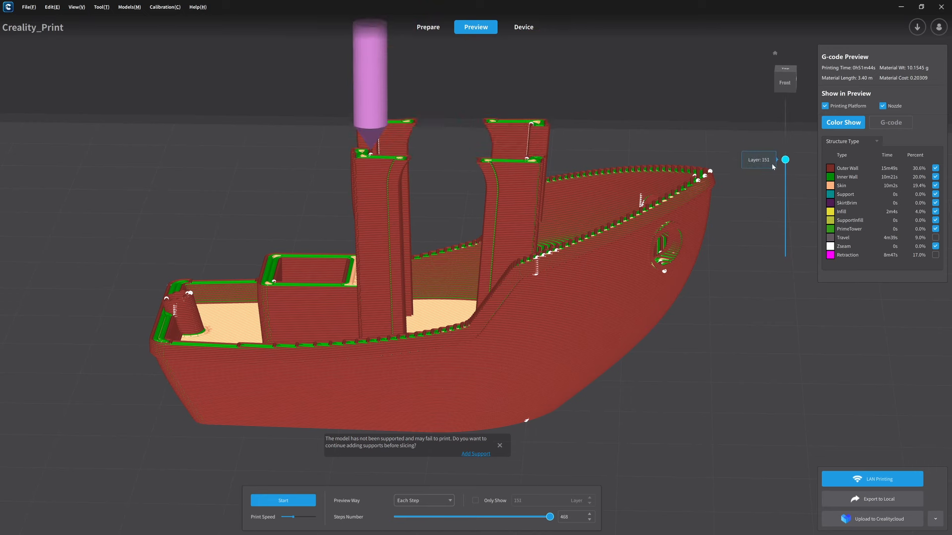
drag(785, 158, 786, 227)
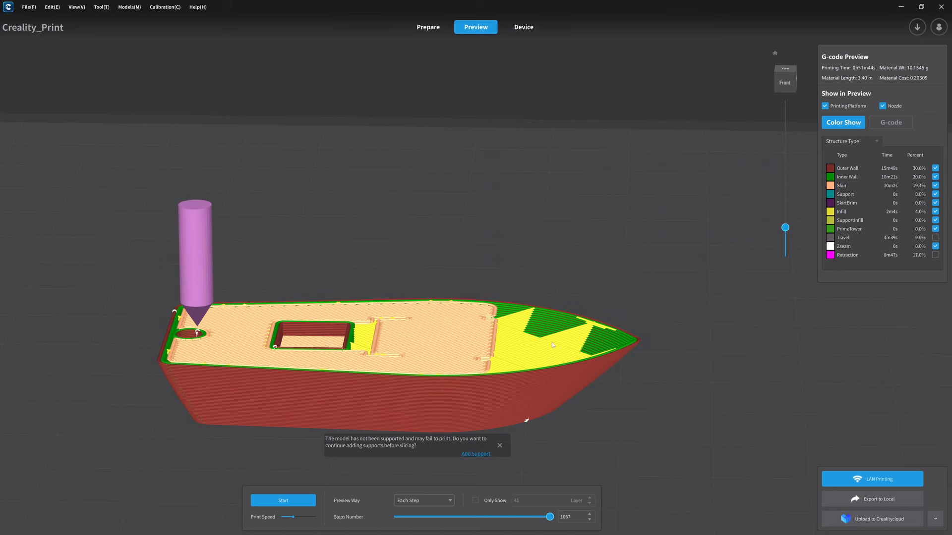
mouse_move(661, 320)
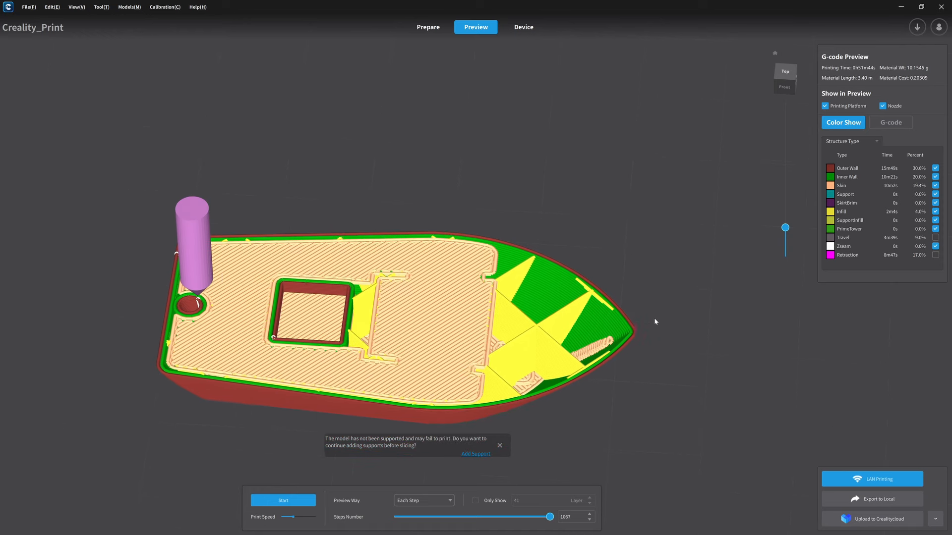
drag(785, 226, 785, 234)
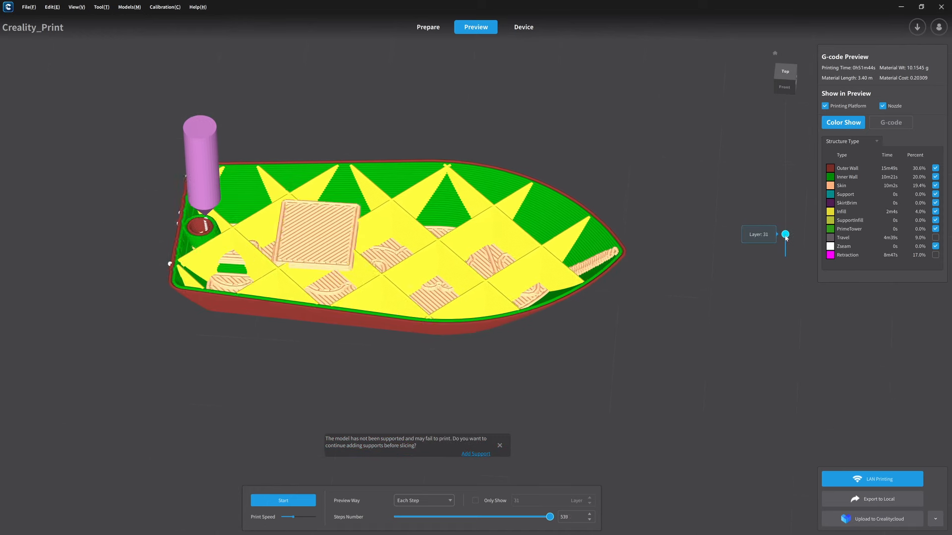
drag(785, 234, 785, 236)
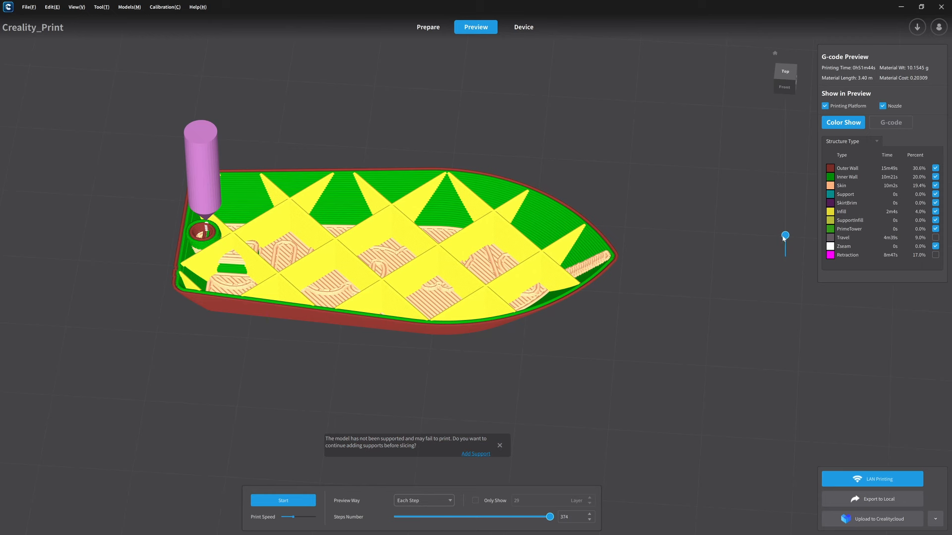
mouse_move(787, 236)
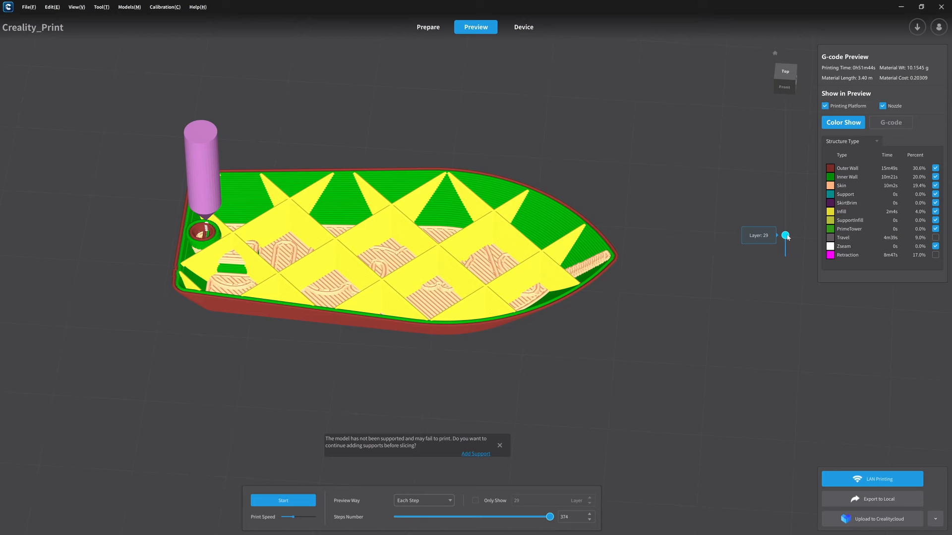
drag(786, 236, 786, 228)
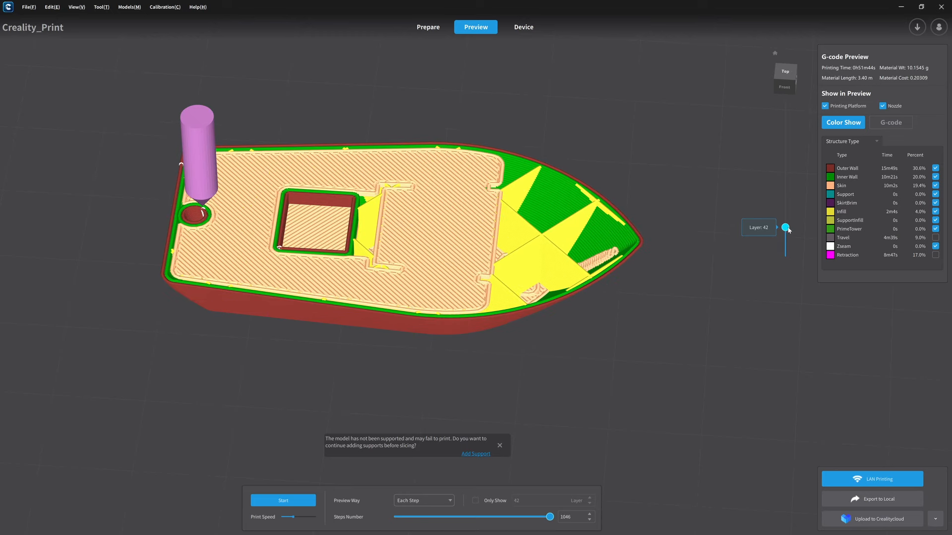
click(428, 26)
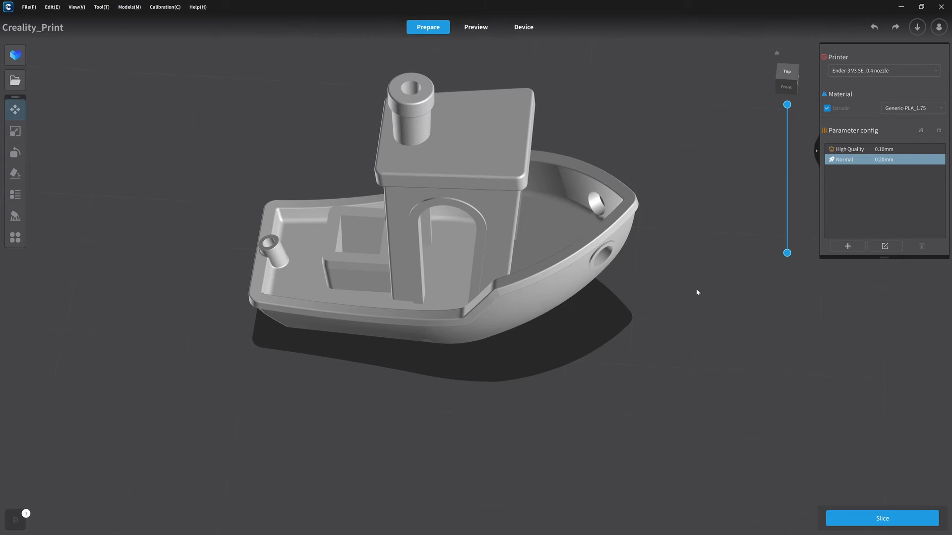
mouse_move(884, 250)
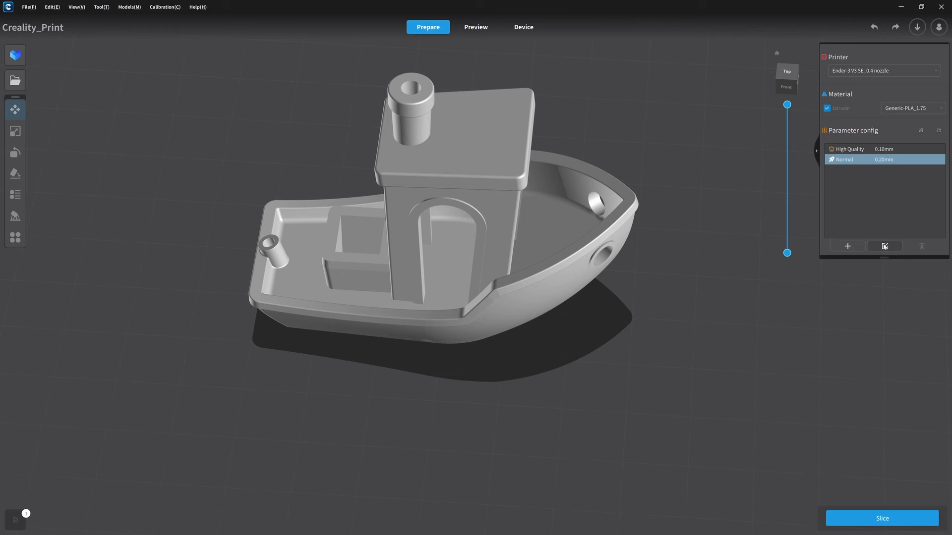
Step: Set the Normal profile's infill density to 40% and save it
click(884, 246)
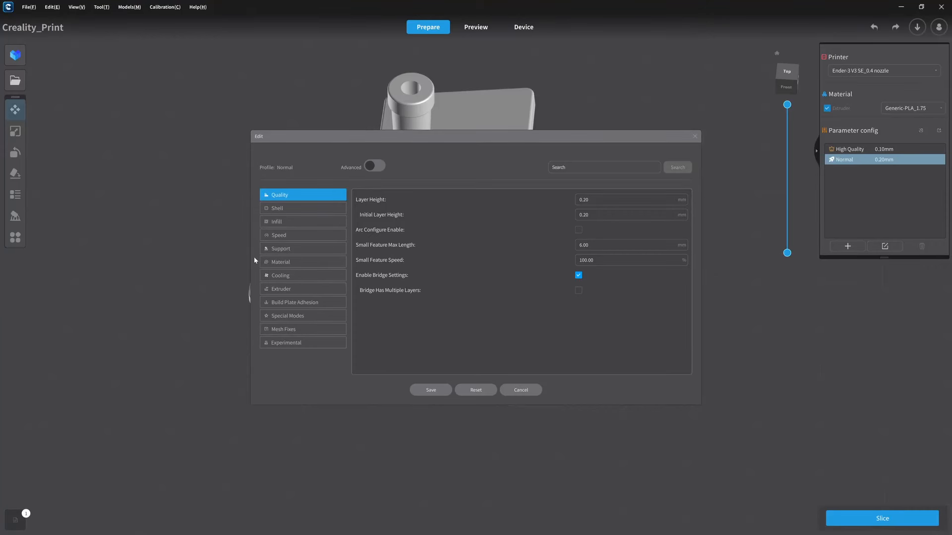
click(289, 222)
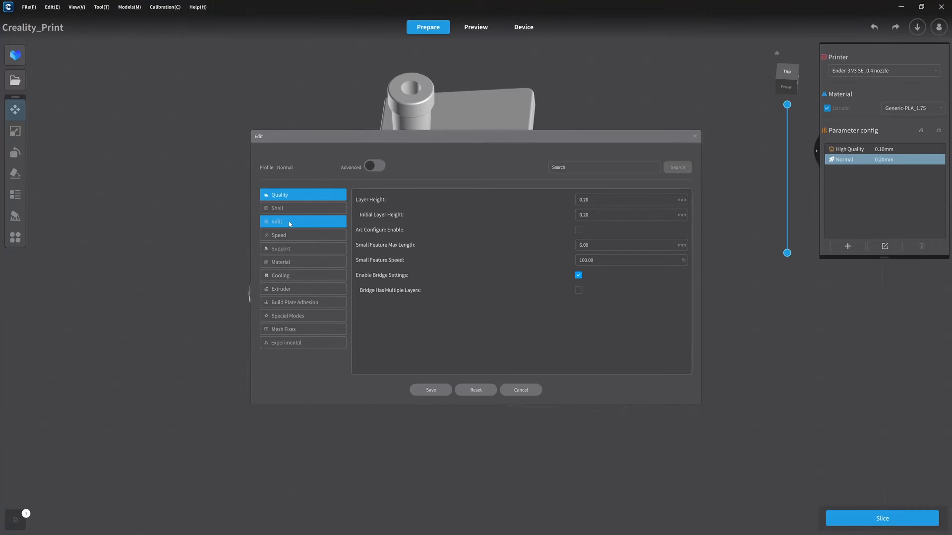
click(289, 221)
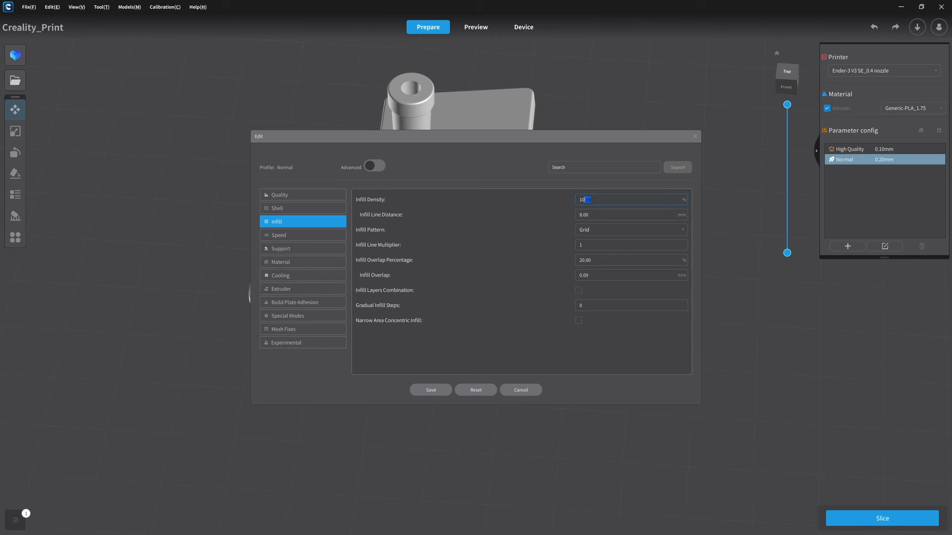
text(4)
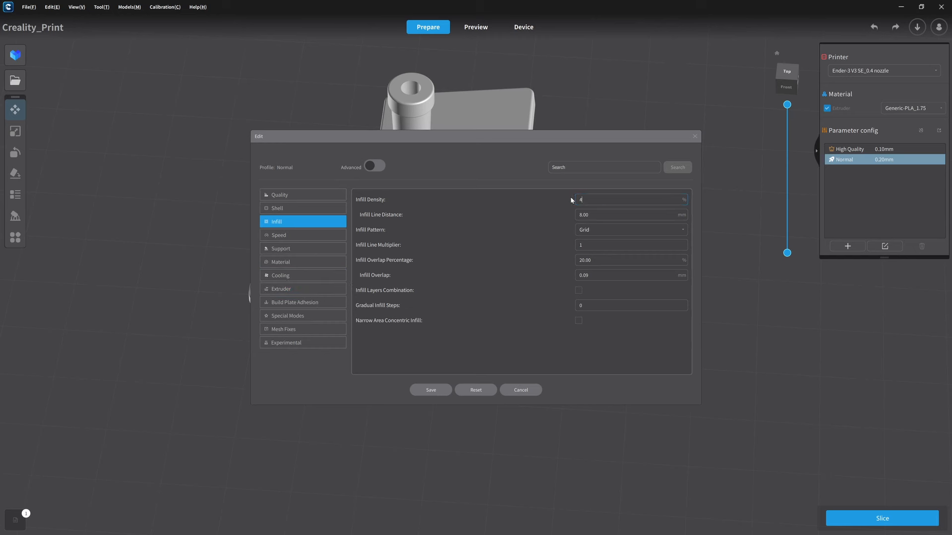
text(0.00)
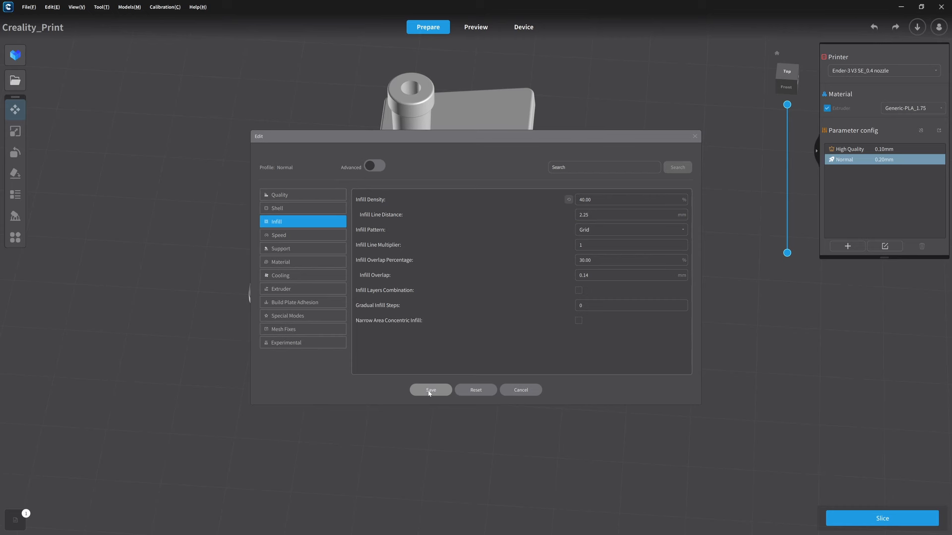
click(430, 390)
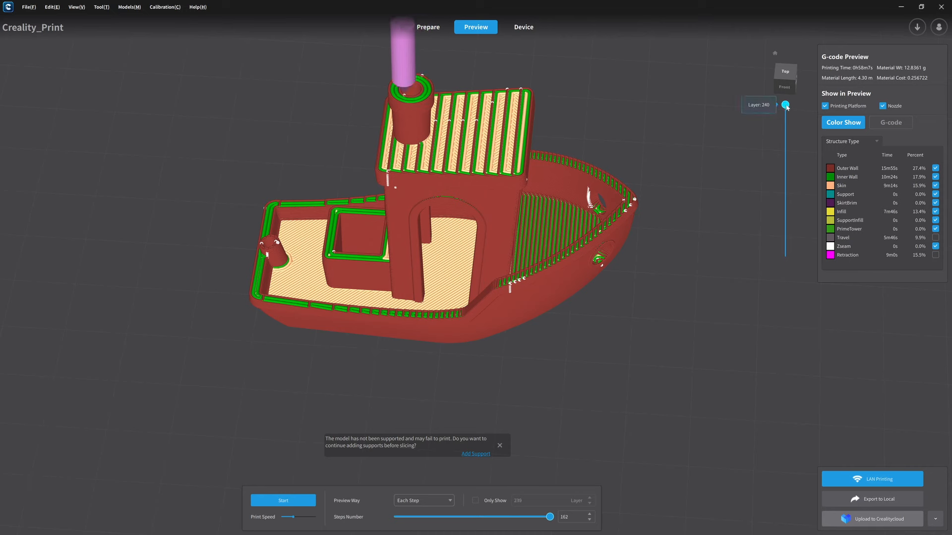
Step: Step the 40% infill preview down to the lower hull layers, back up, and return to Prepare
drag(785, 104, 786, 214)
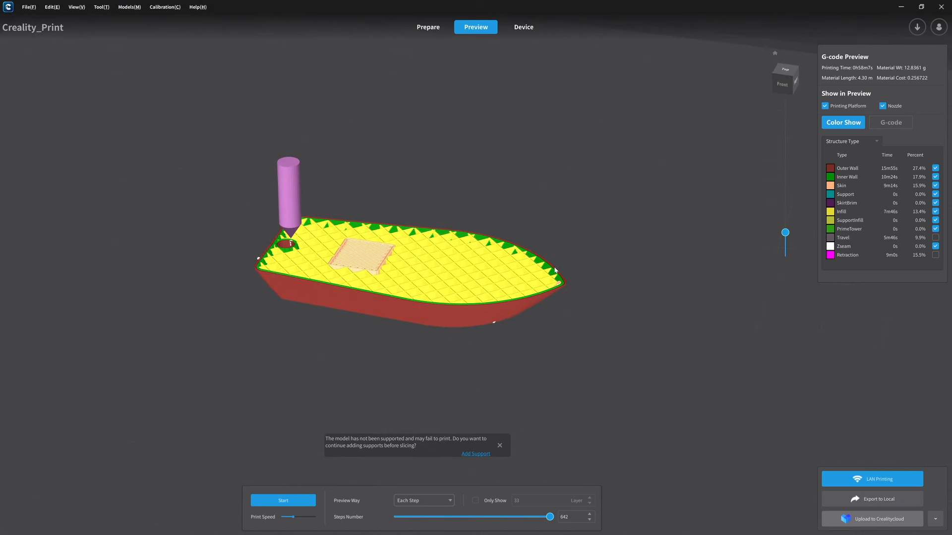
drag(785, 234, 785, 201)
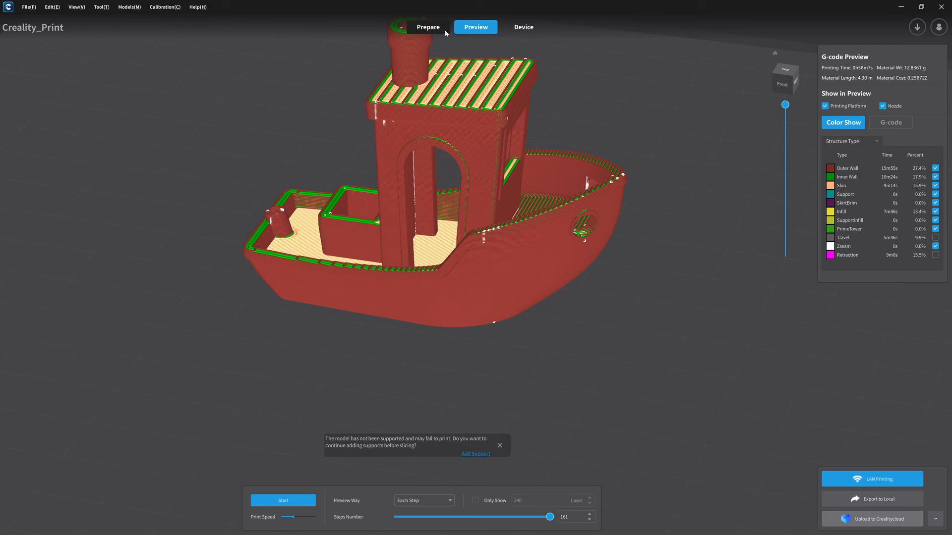
click(427, 27)
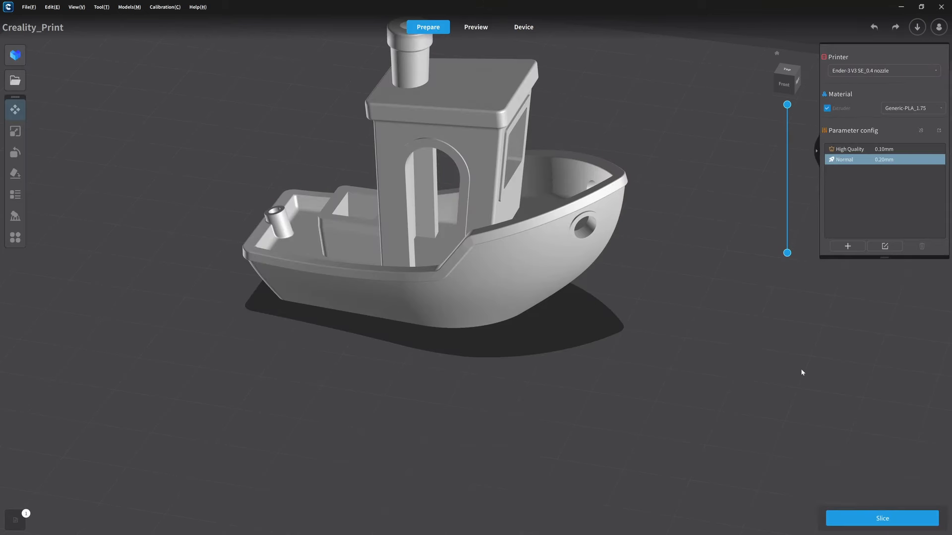
mouse_move(885, 246)
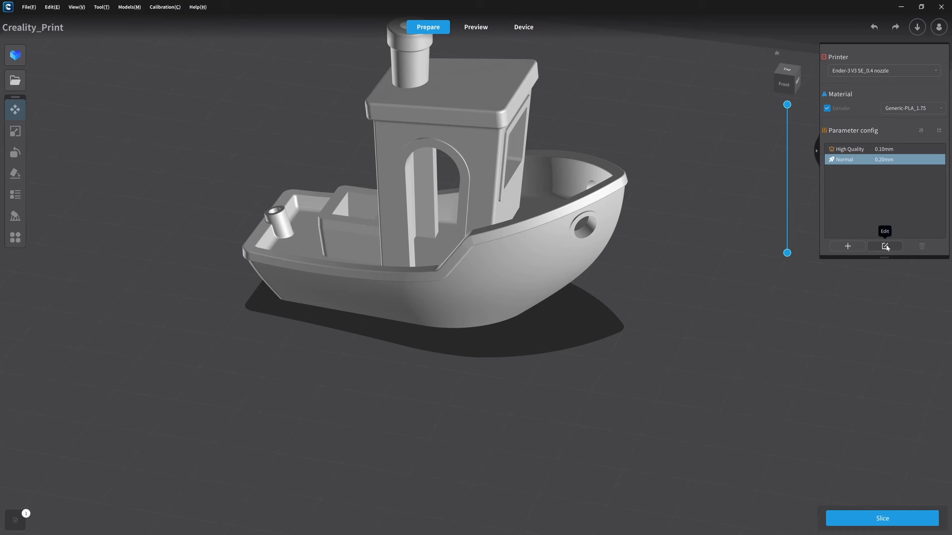
Step: Set the Normal profile's Infill Density to 10%, save it, and slice the Benchy again
click(884, 246)
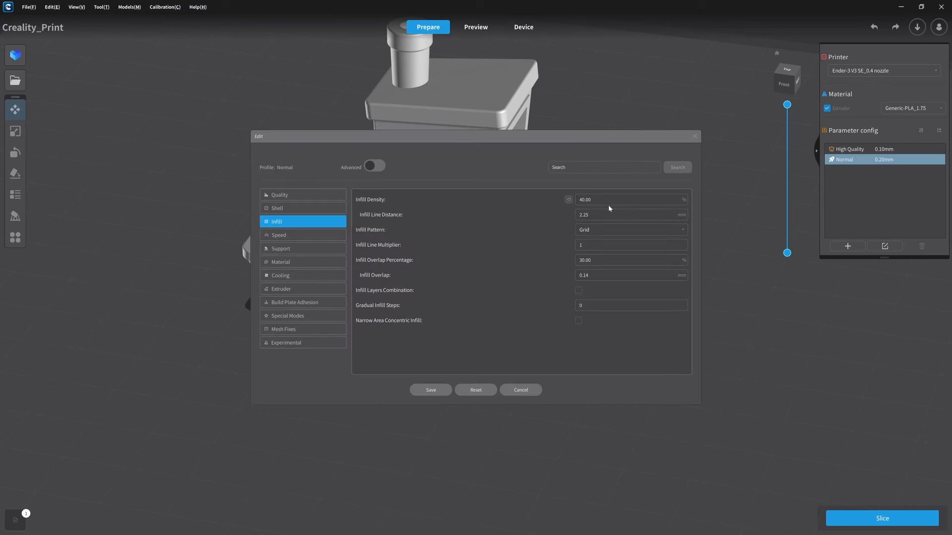
click(628, 200)
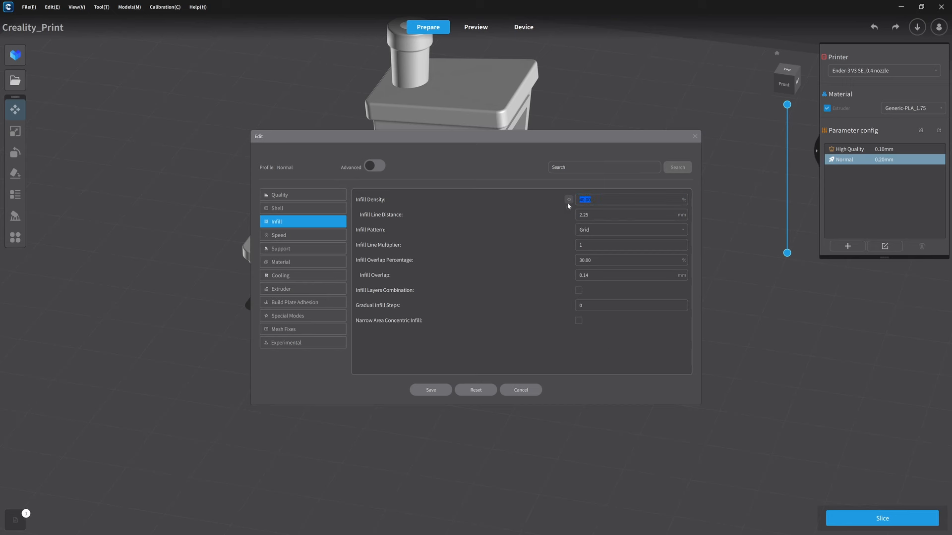
mouse_move(569, 211)
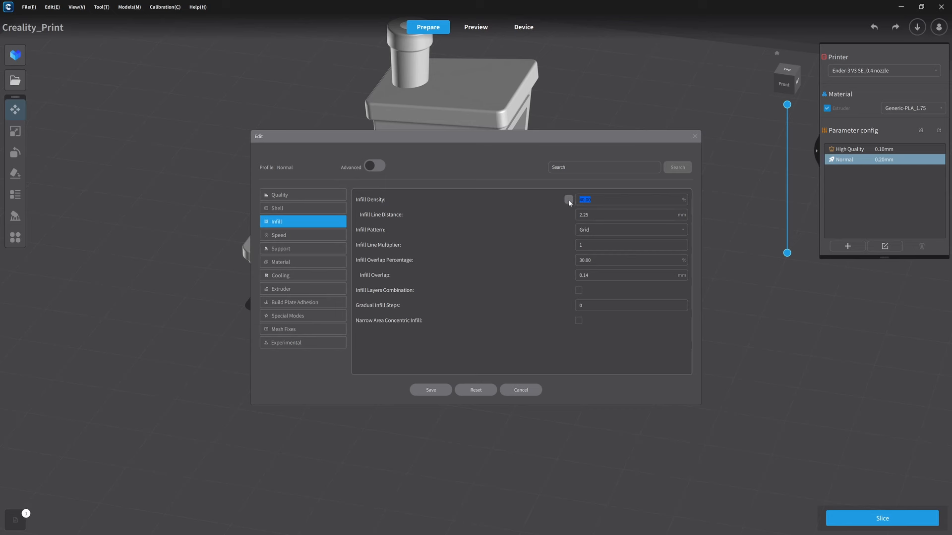
text(10.00)
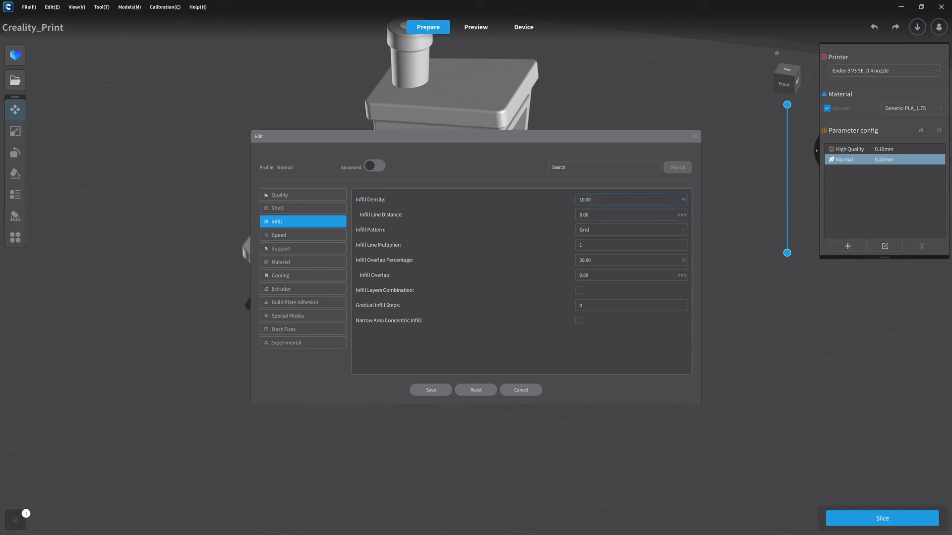
mouse_move(547, 342)
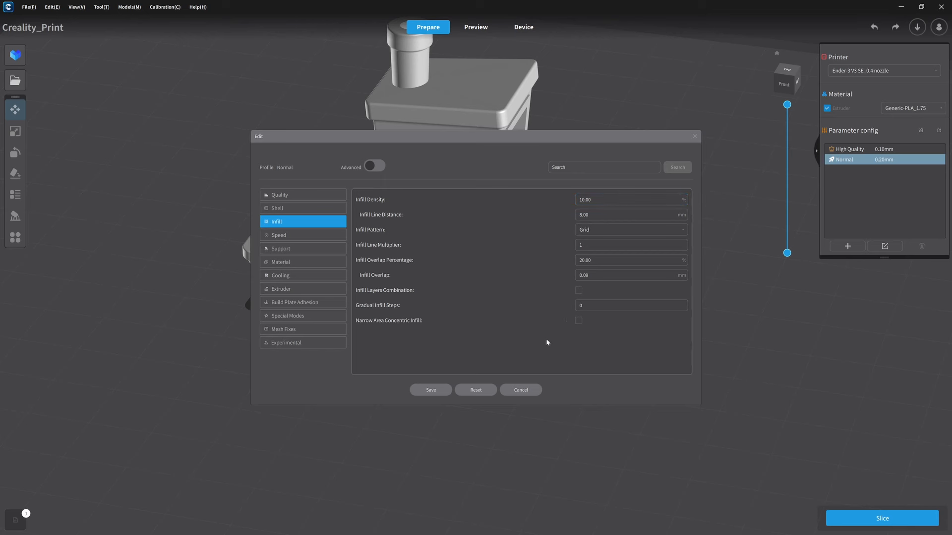
click(521, 390)
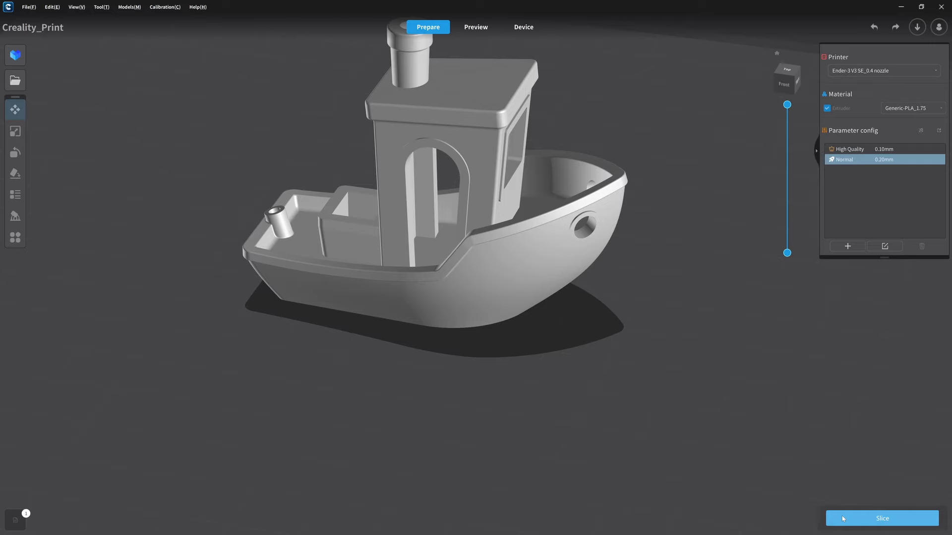
click(882, 519)
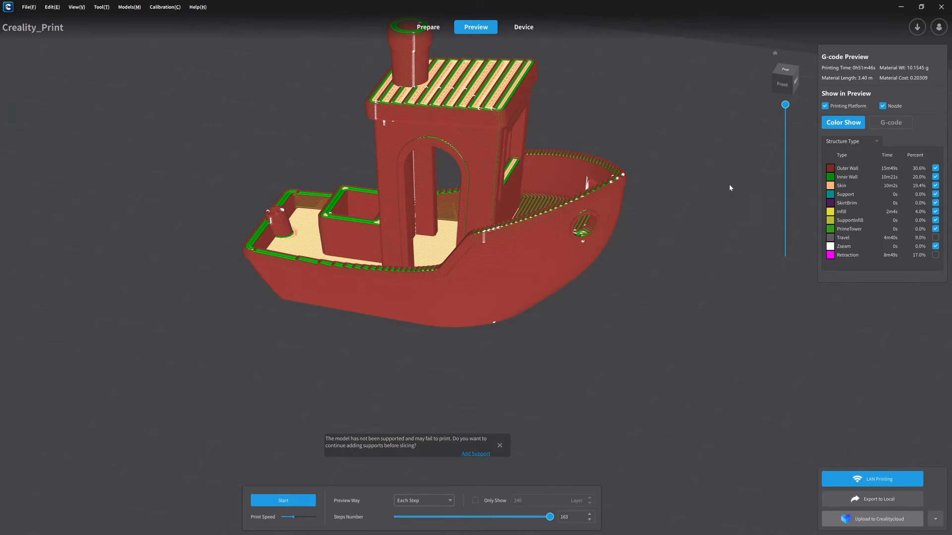
mouse_move(785, 106)
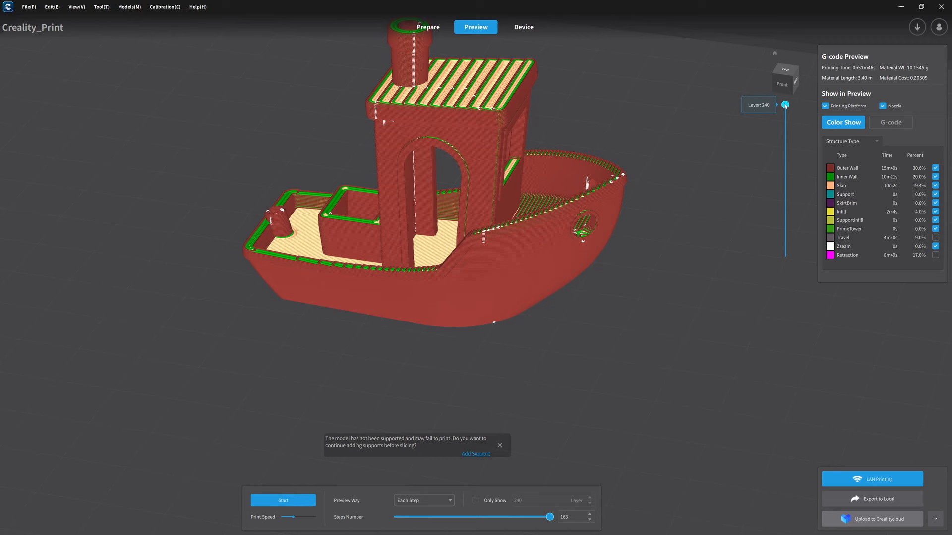
Step: Step the 10% infill preview down to around layer 30 to see the sparser grid, then restore full height
drag(785, 104, 785, 214)
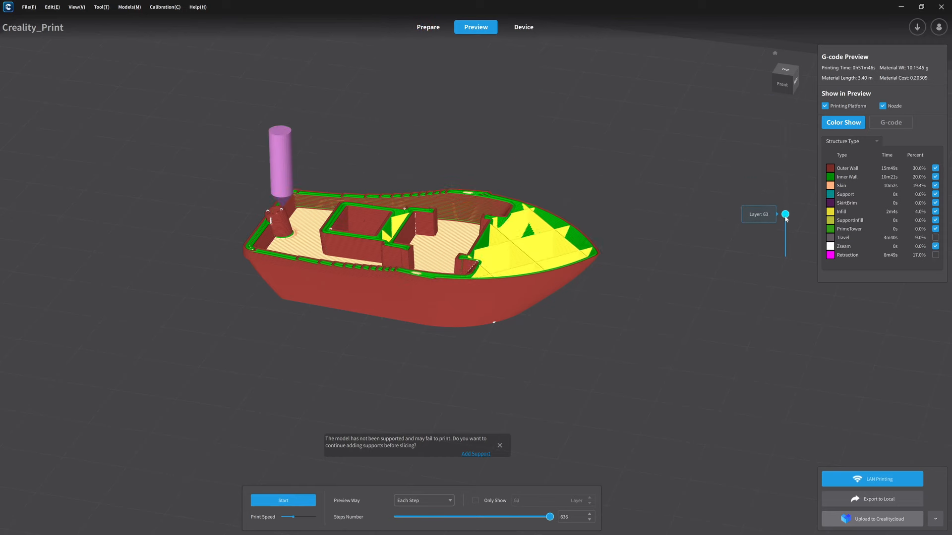
drag(785, 216, 785, 234)
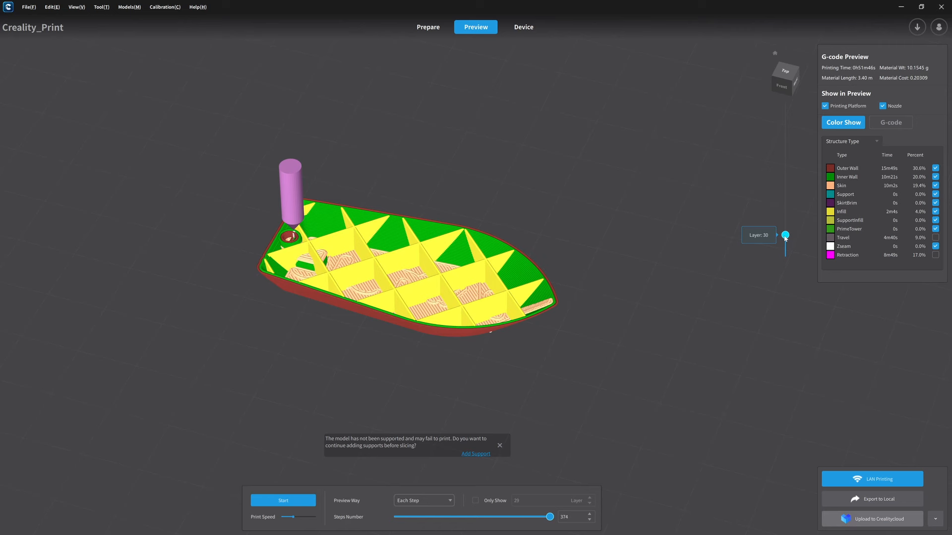
drag(785, 234, 785, 105)
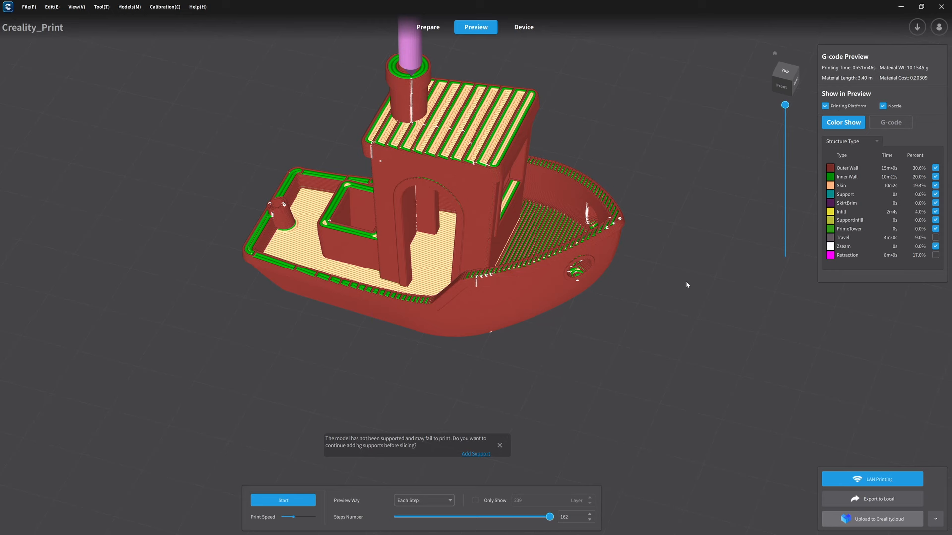
mouse_move(723, 464)
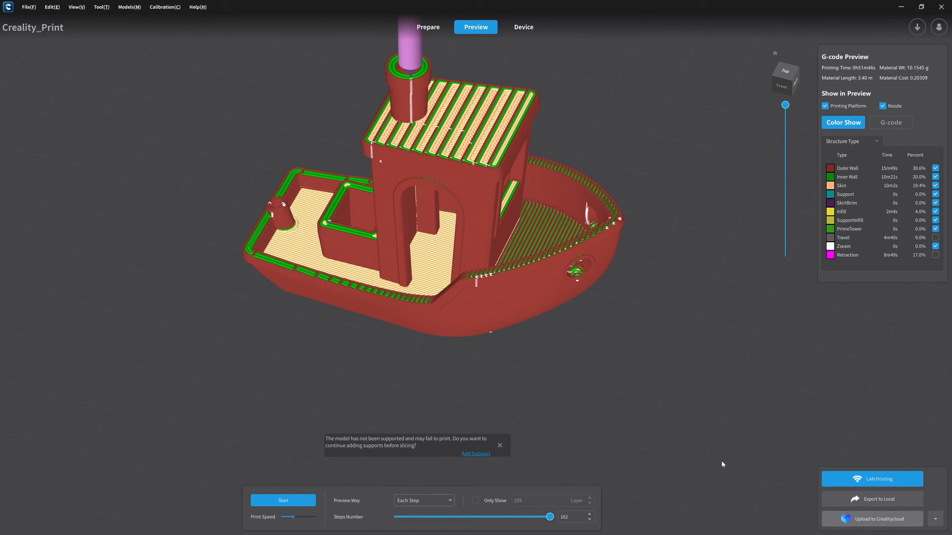
mouse_move(872, 499)
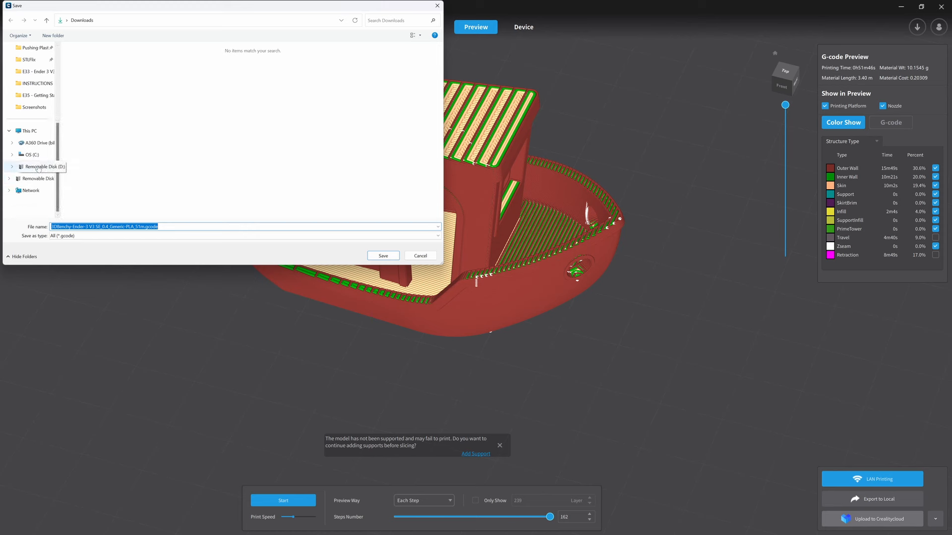
Step: Export the Benchy G-code to Removable Disk (D:) and accept opening its folder
click(40, 166)
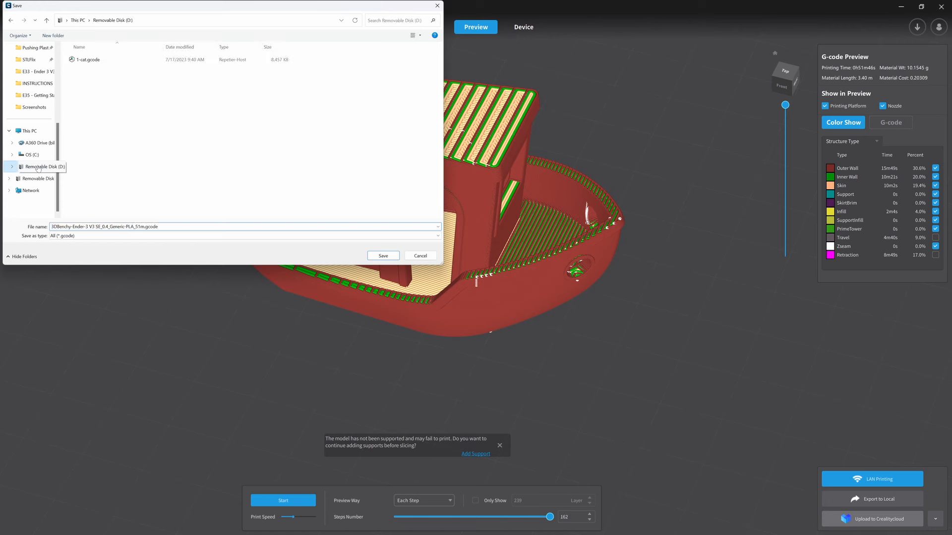
click(90, 59)
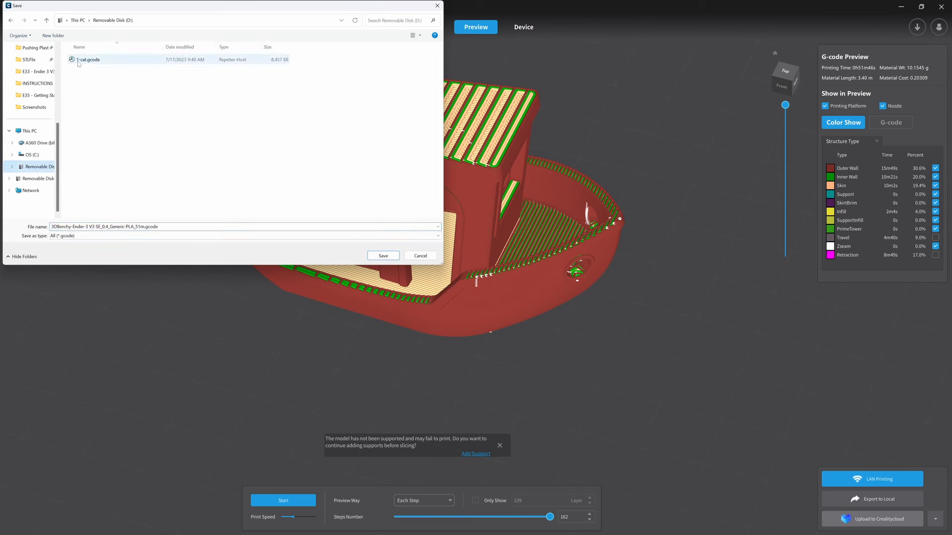
mouse_move(99, 65)
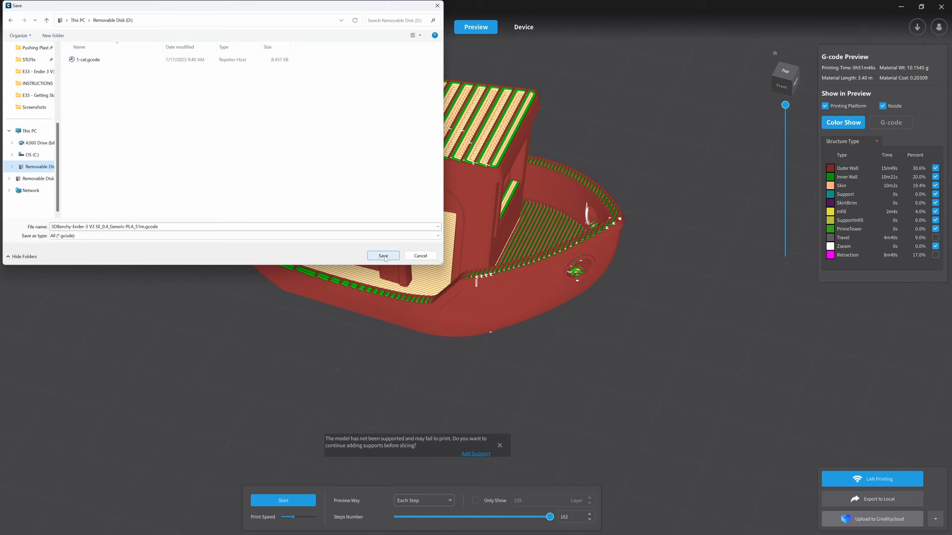
click(382, 256)
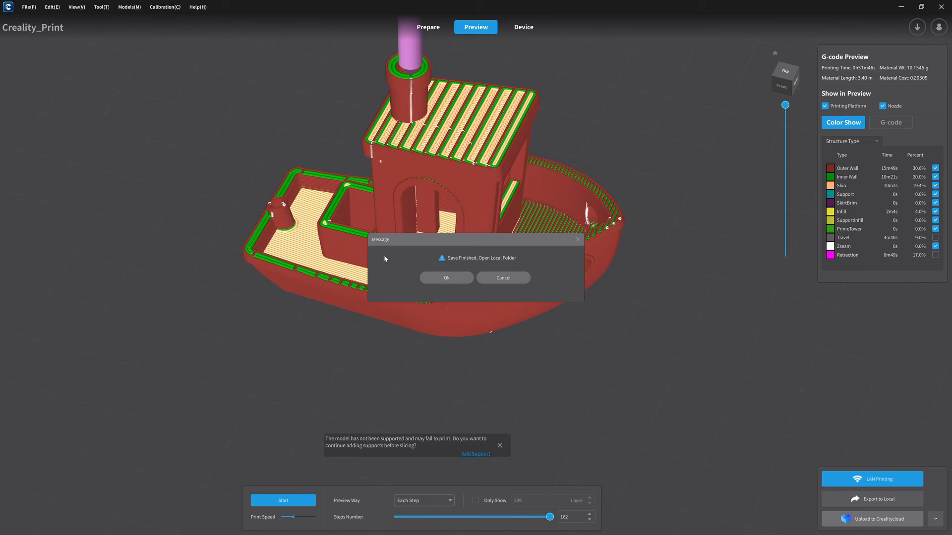
mouse_move(431, 263)
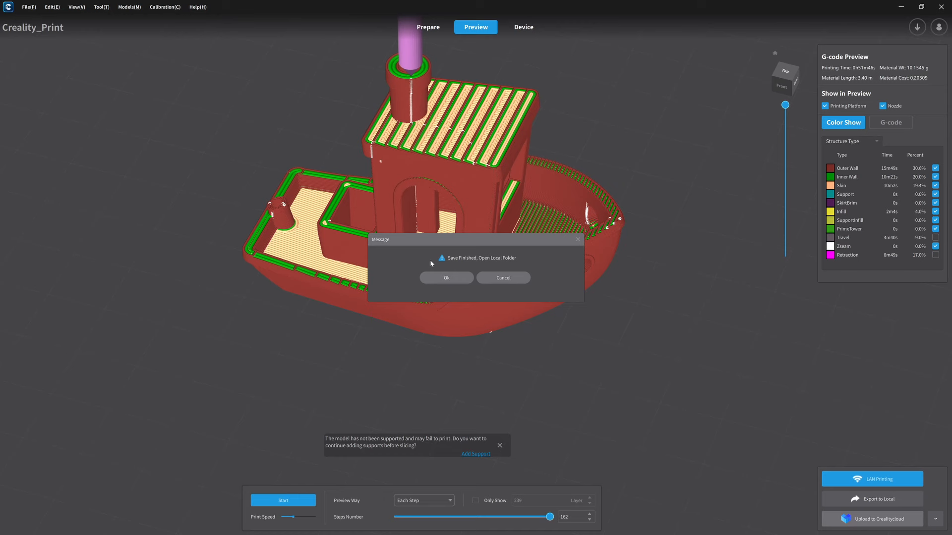
mouse_move(454, 280)
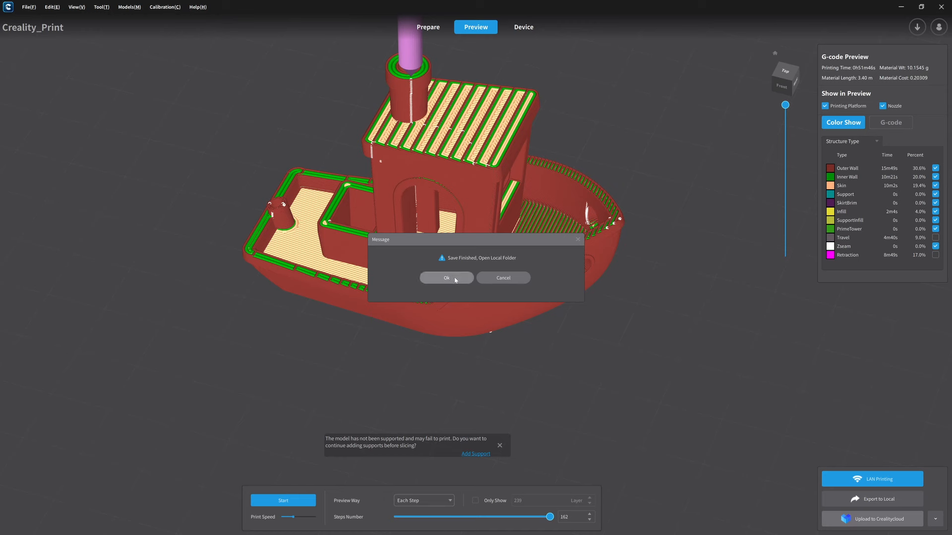
click(446, 277)
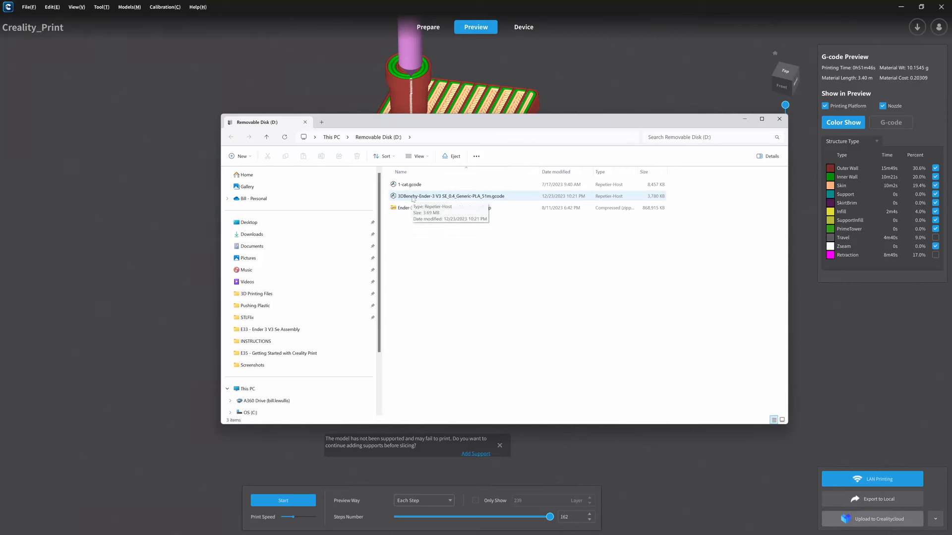
Step: Check the saved 3DBenchy G-code file, then eject Removable Disk (D:) from the navigation pane
click(449, 196)
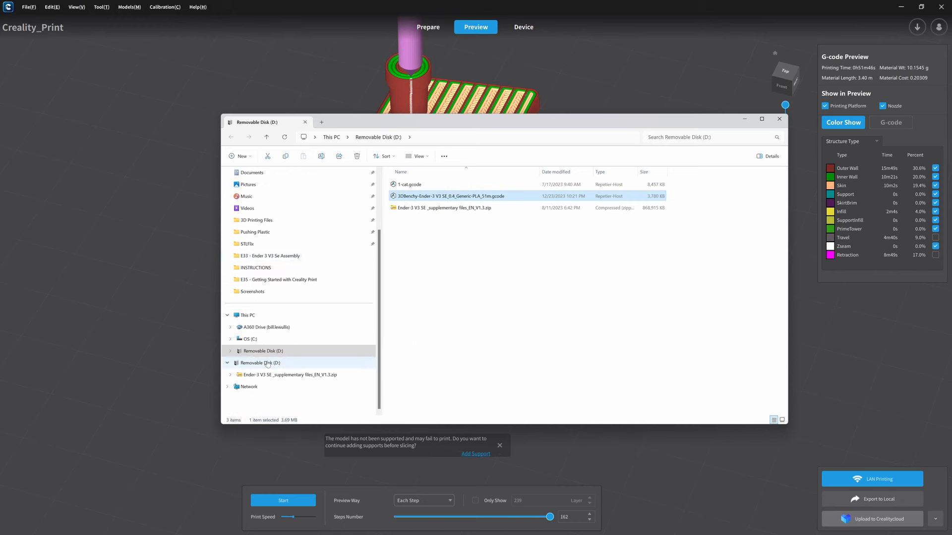
click(260, 363)
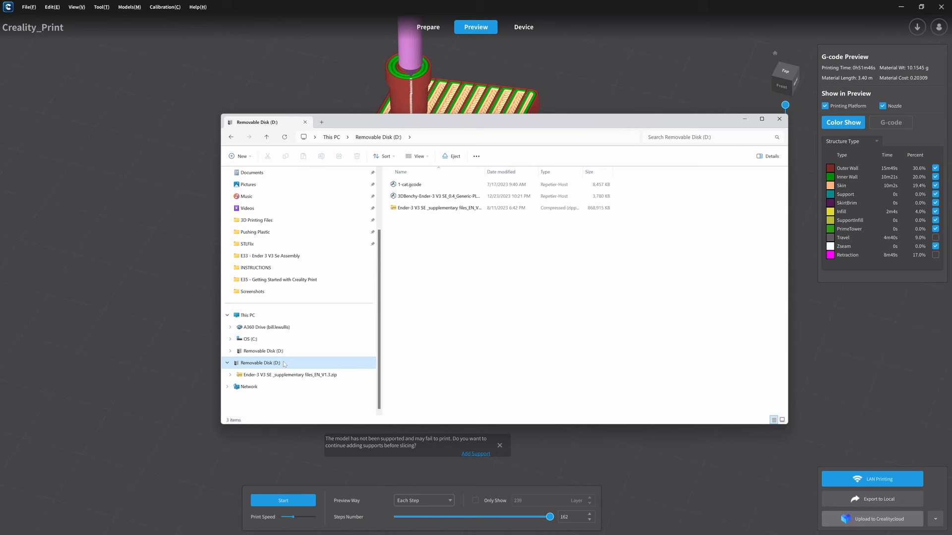
right_click(263, 363)
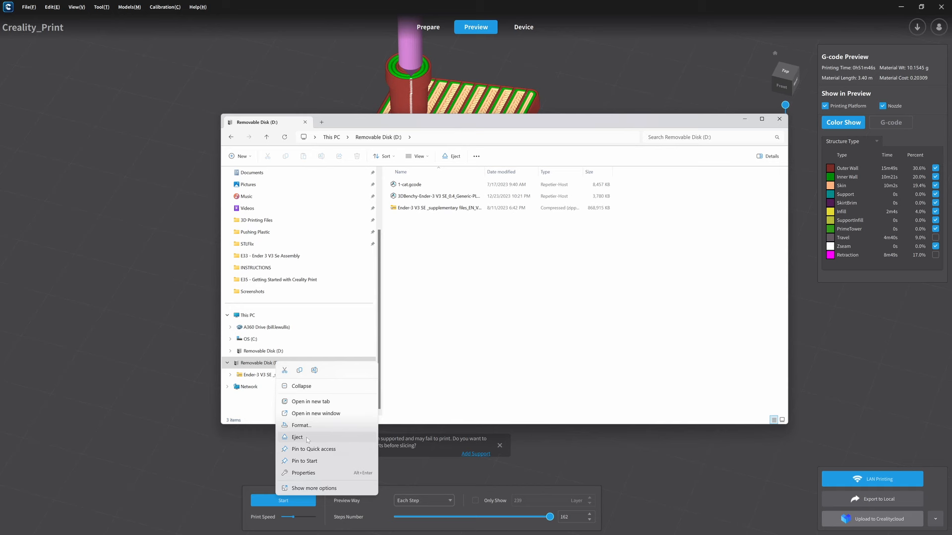
click(297, 436)
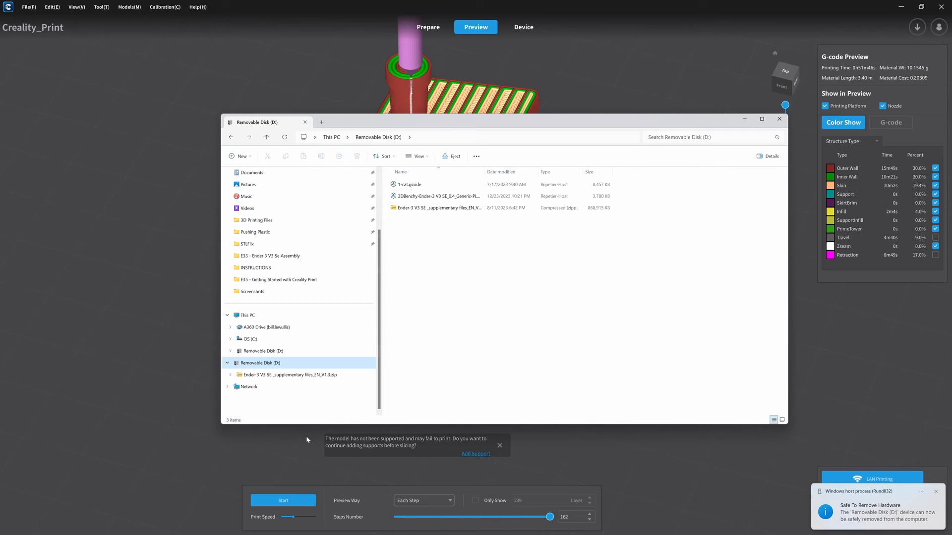
click(780, 119)
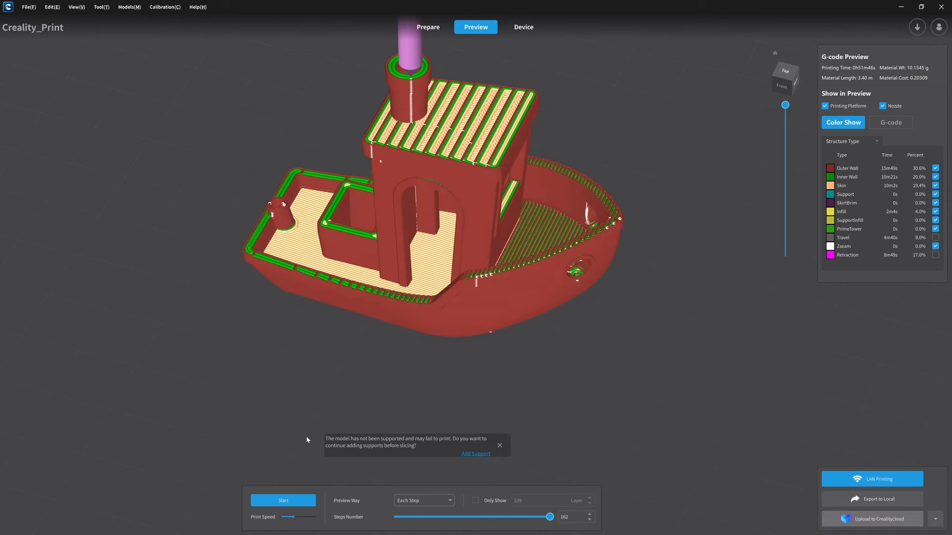